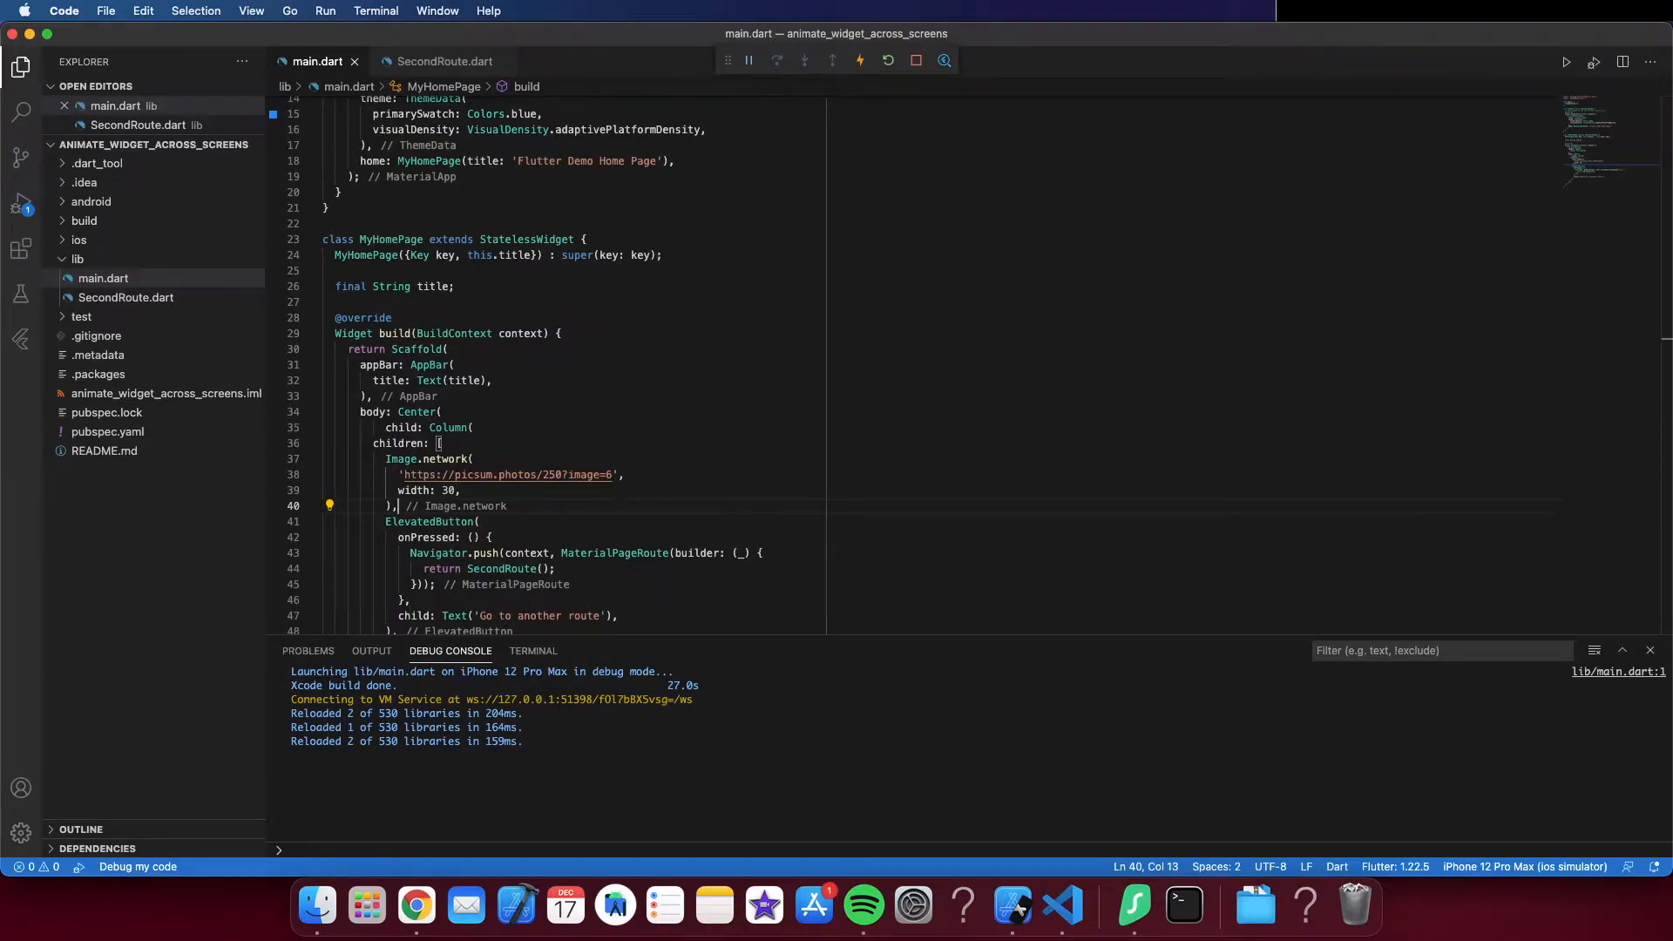
Step: Try the running app, navigating to the second route and back to the home page
left_click(1011, 906)
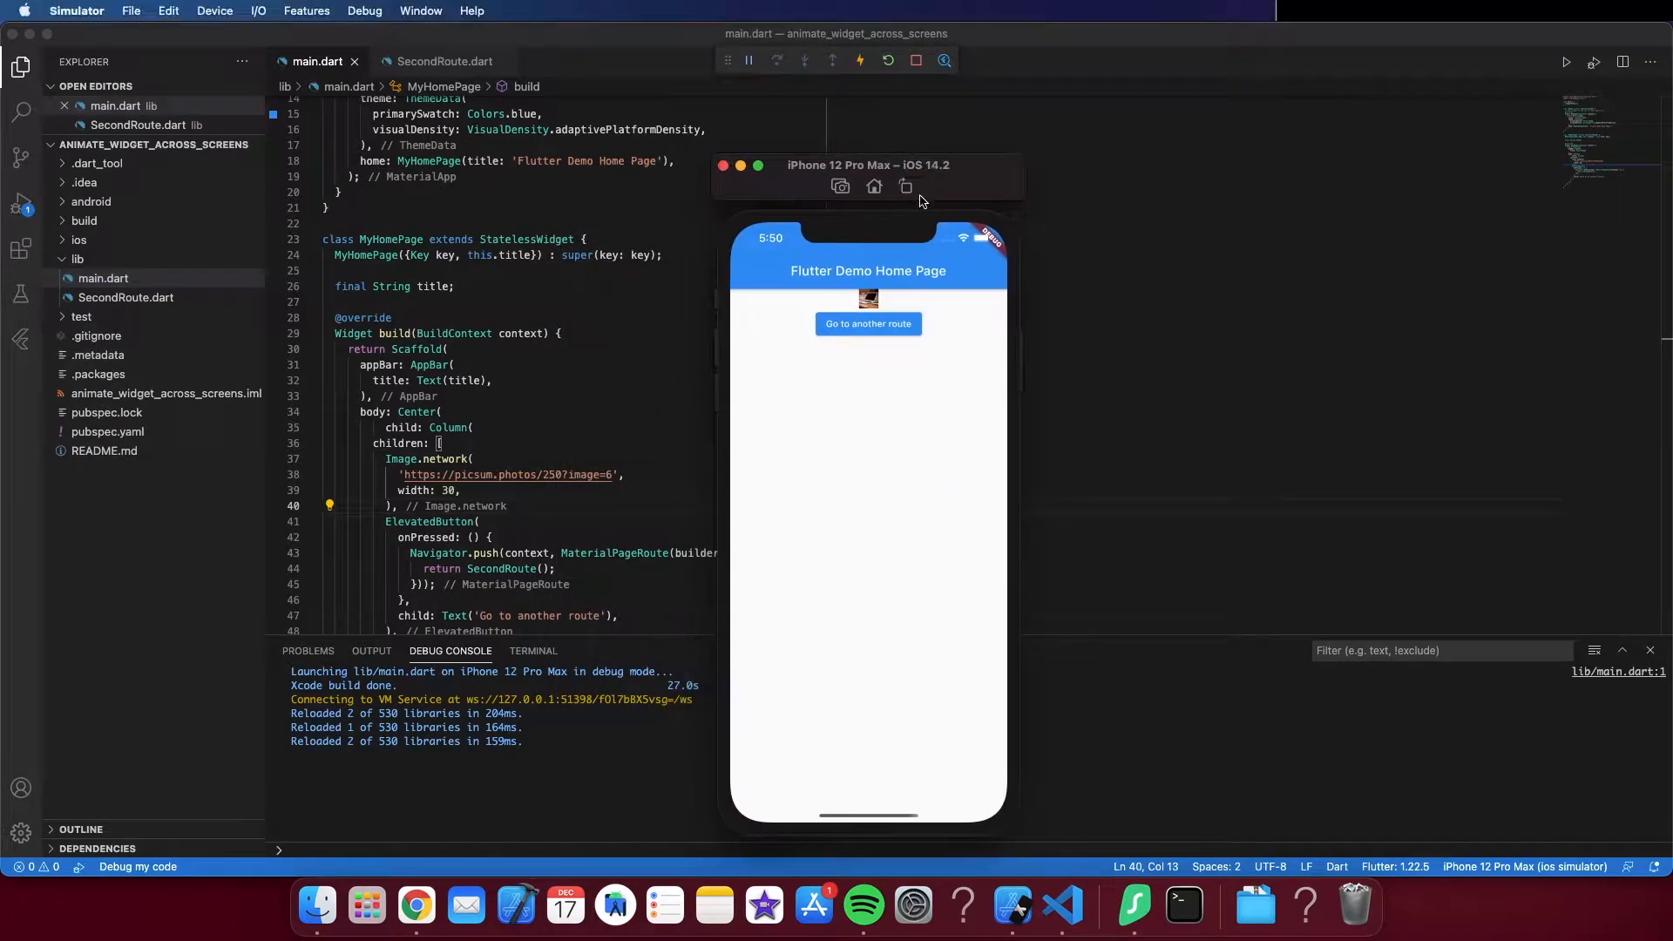
left_click(866, 325)
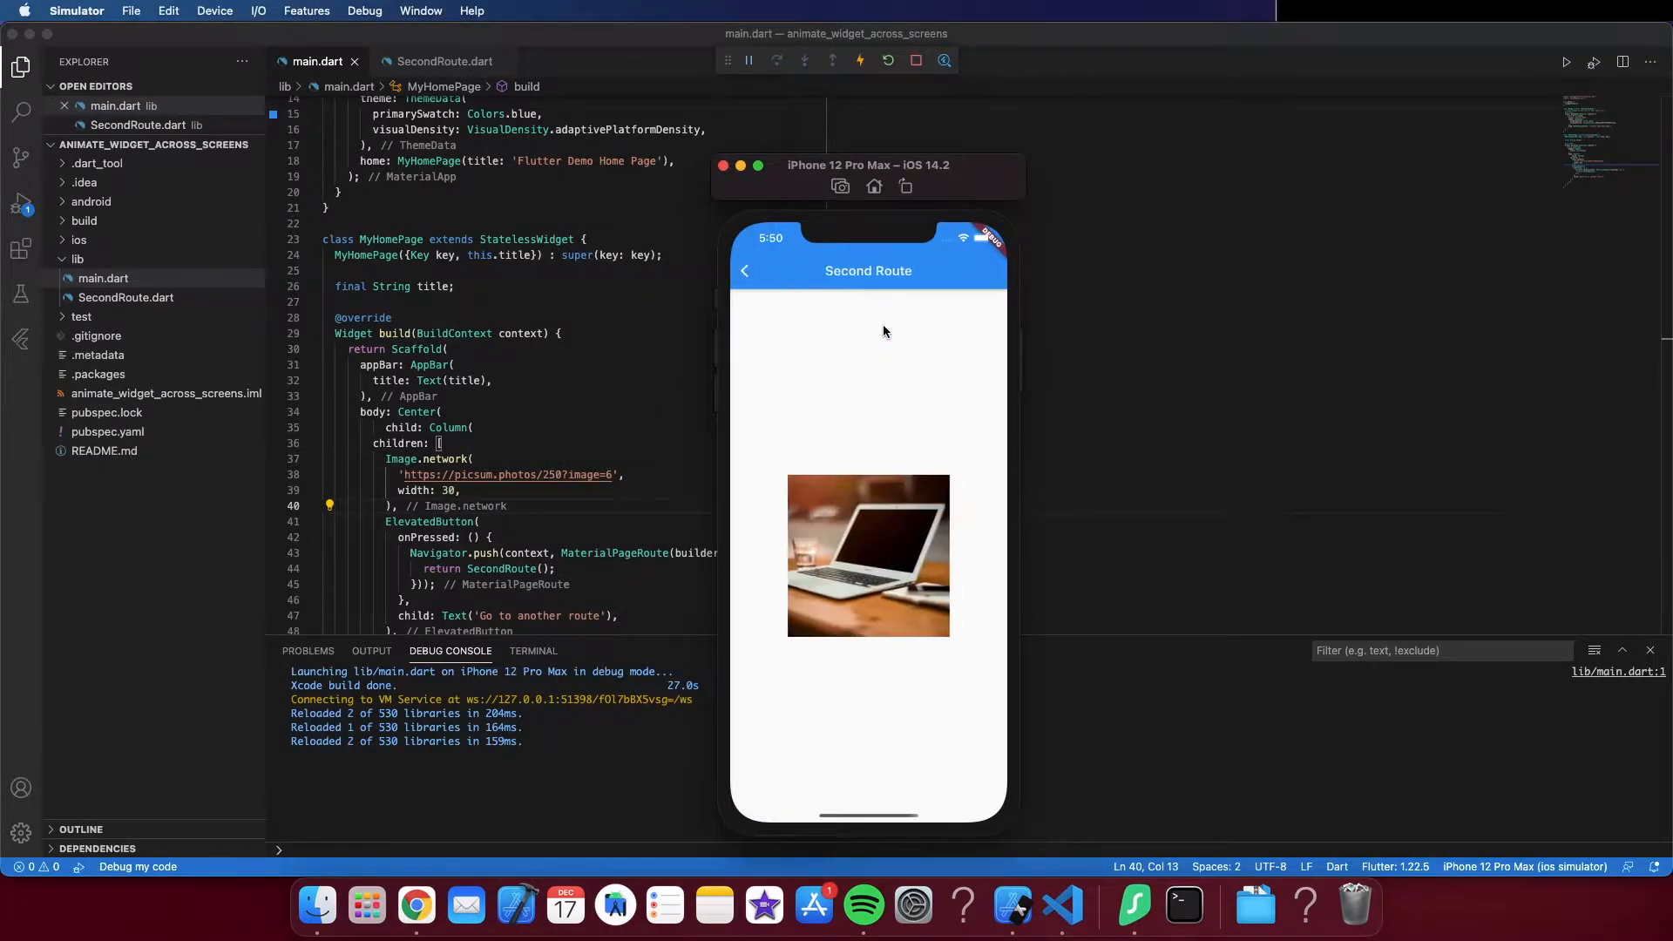
left_click(744, 270)
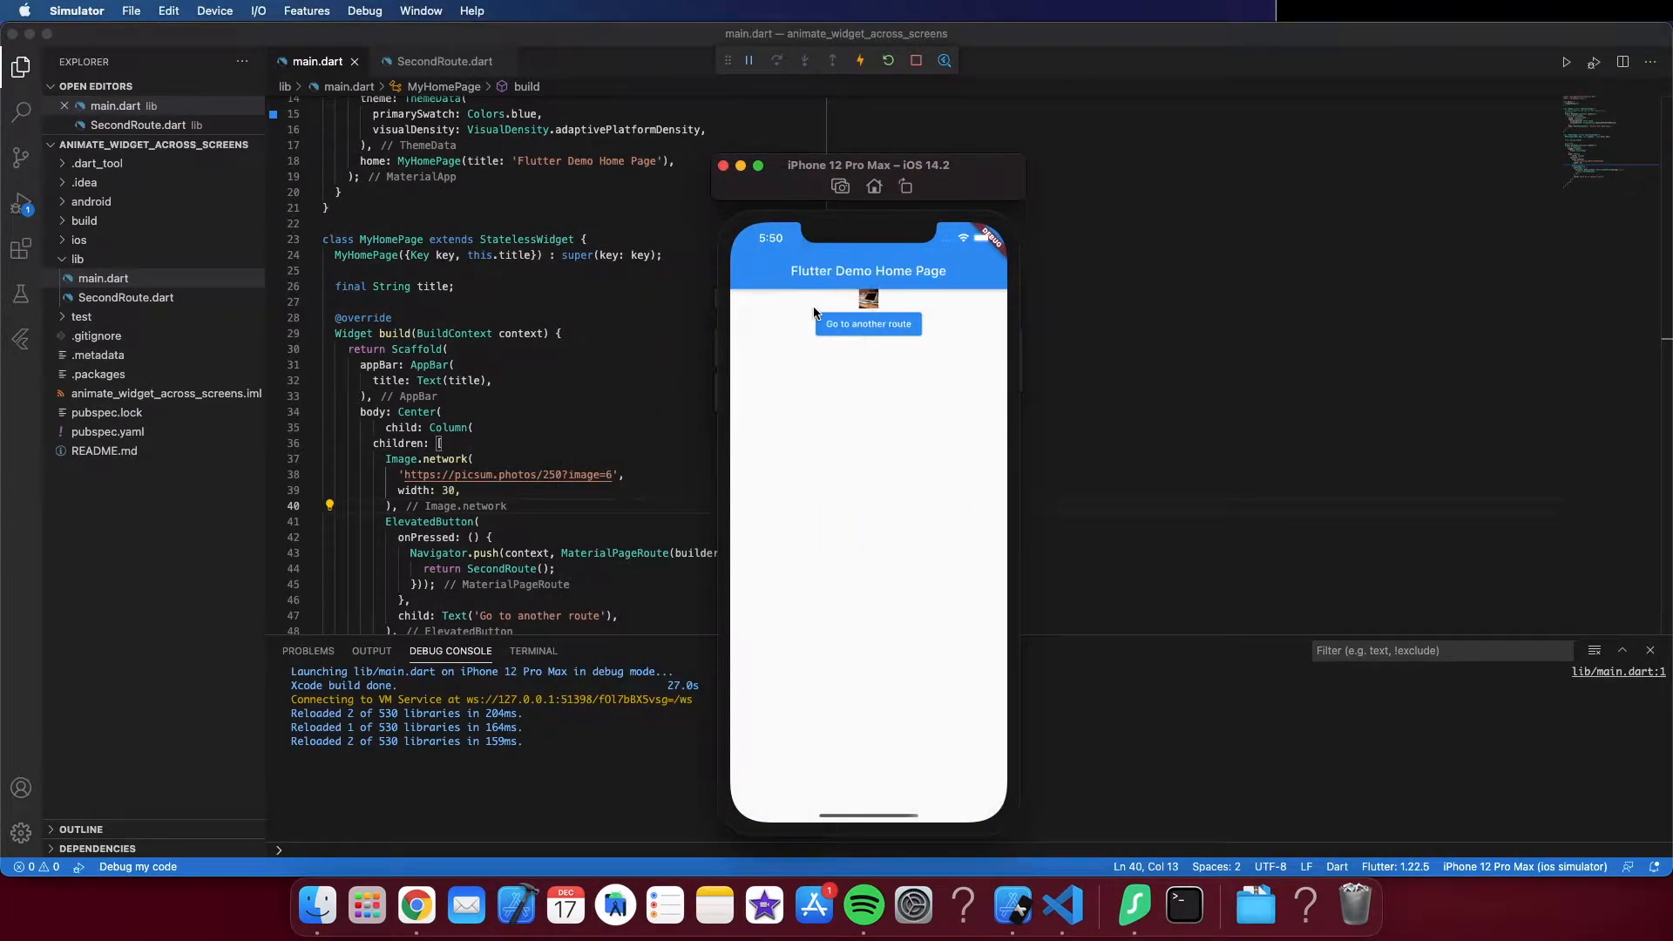
left_click(867, 324)
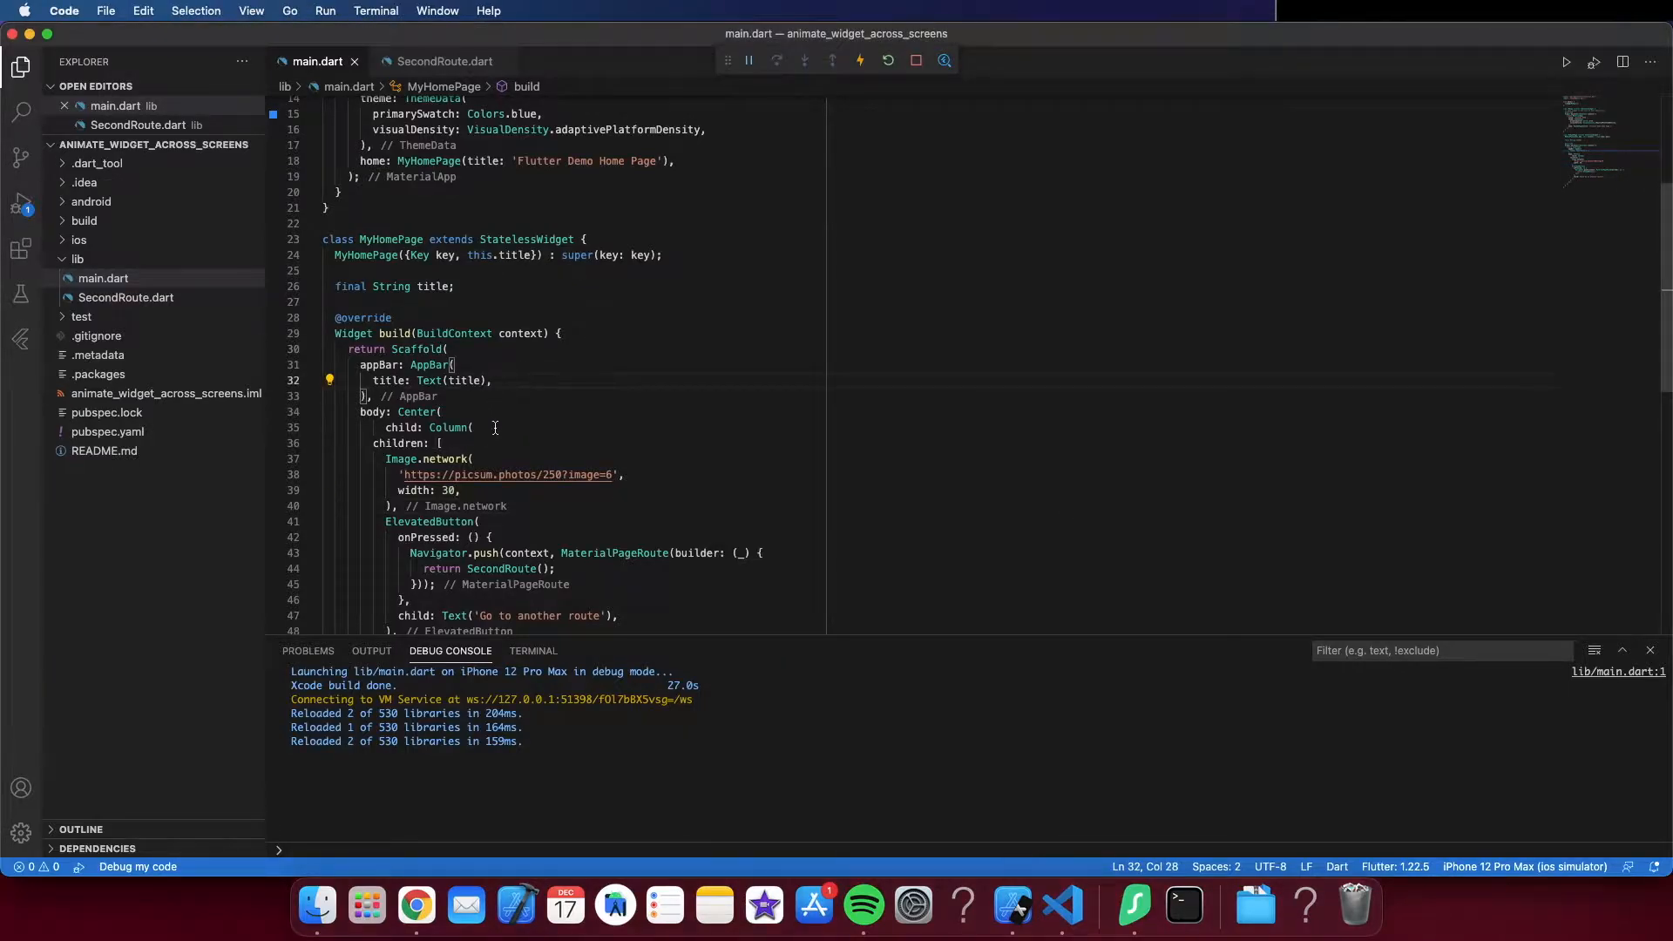
Step: Review main.dart's image code, then view SecondRoute.dart's centered network image
scroll("up", 3)
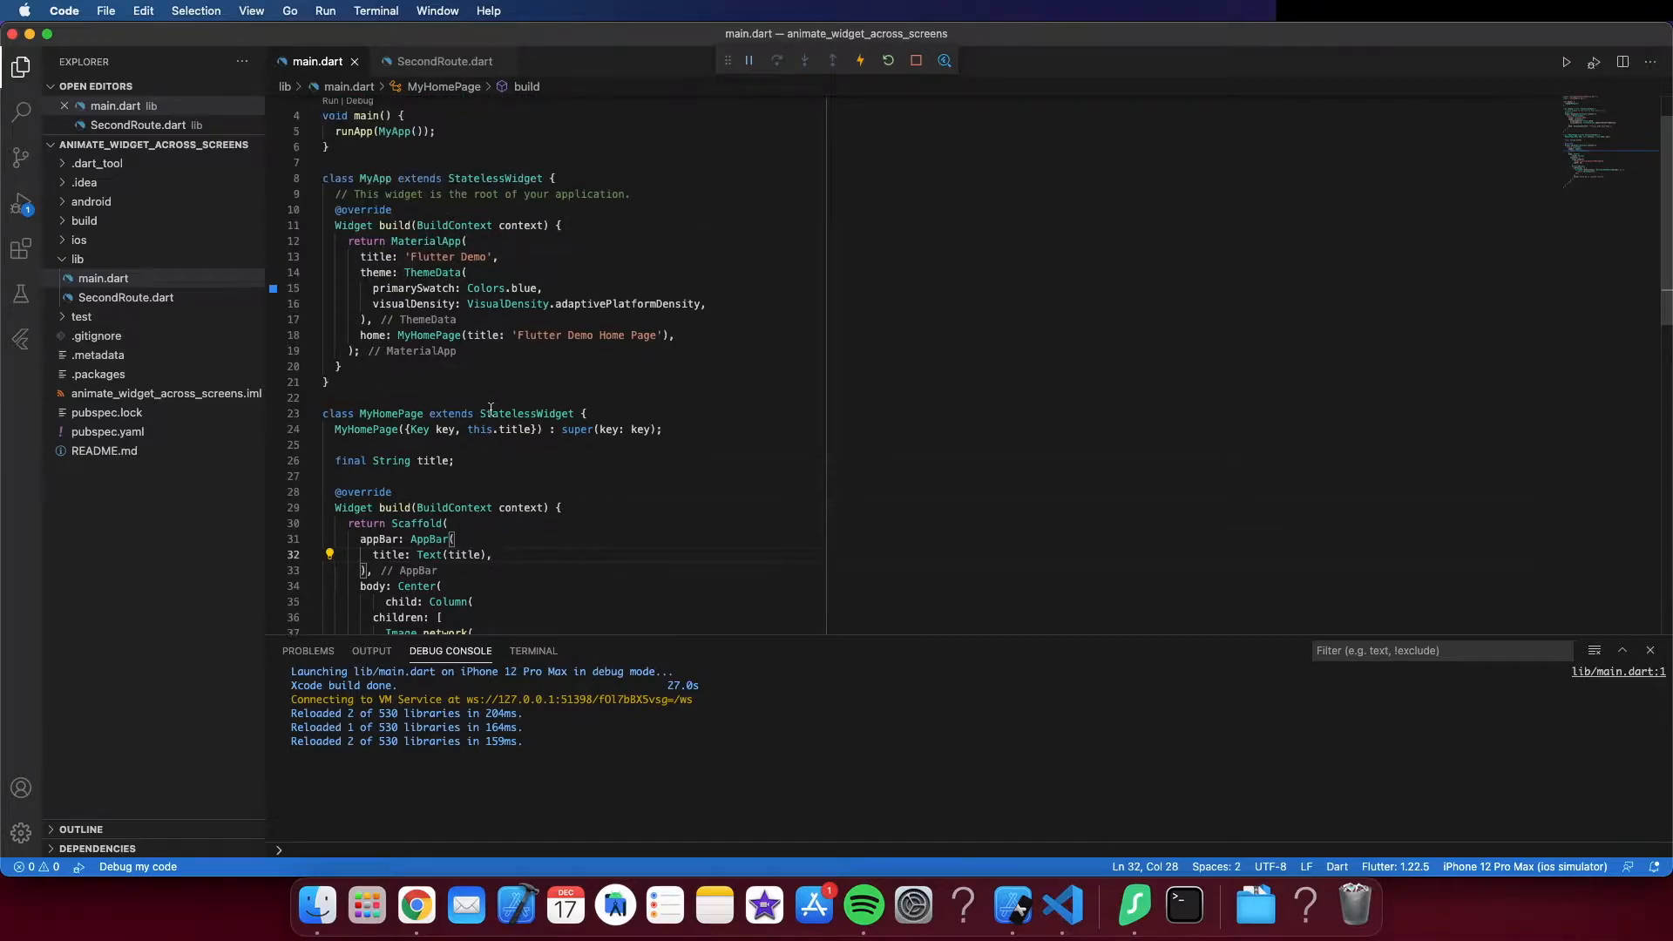
scroll("down", 3)
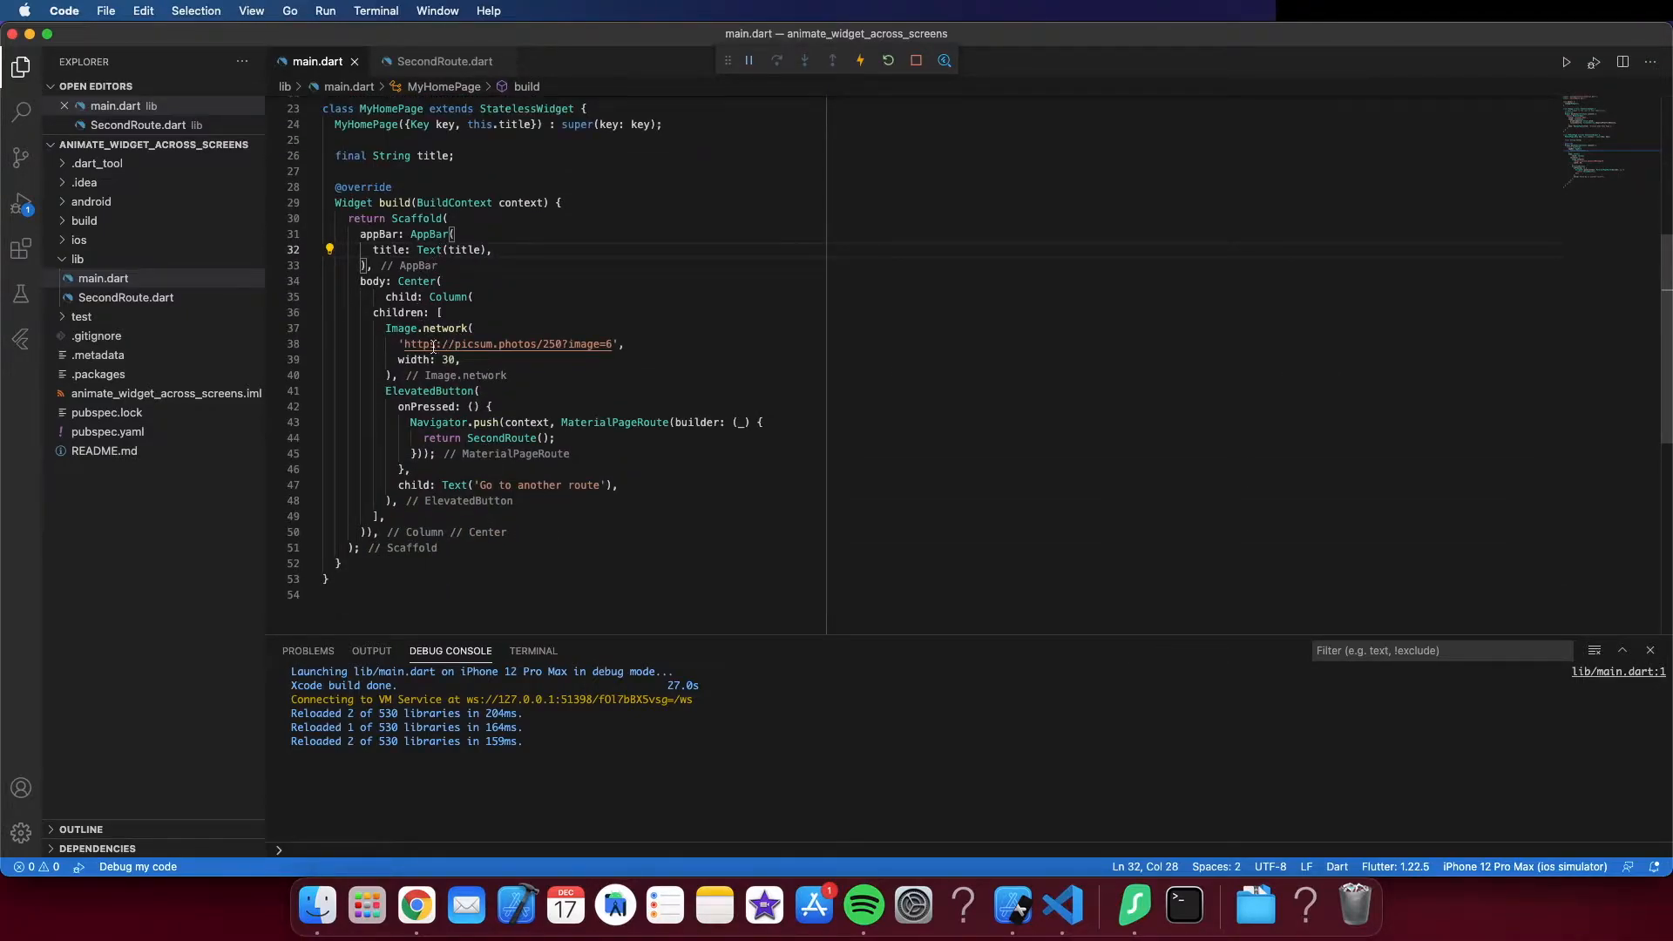
left_click(444, 61)
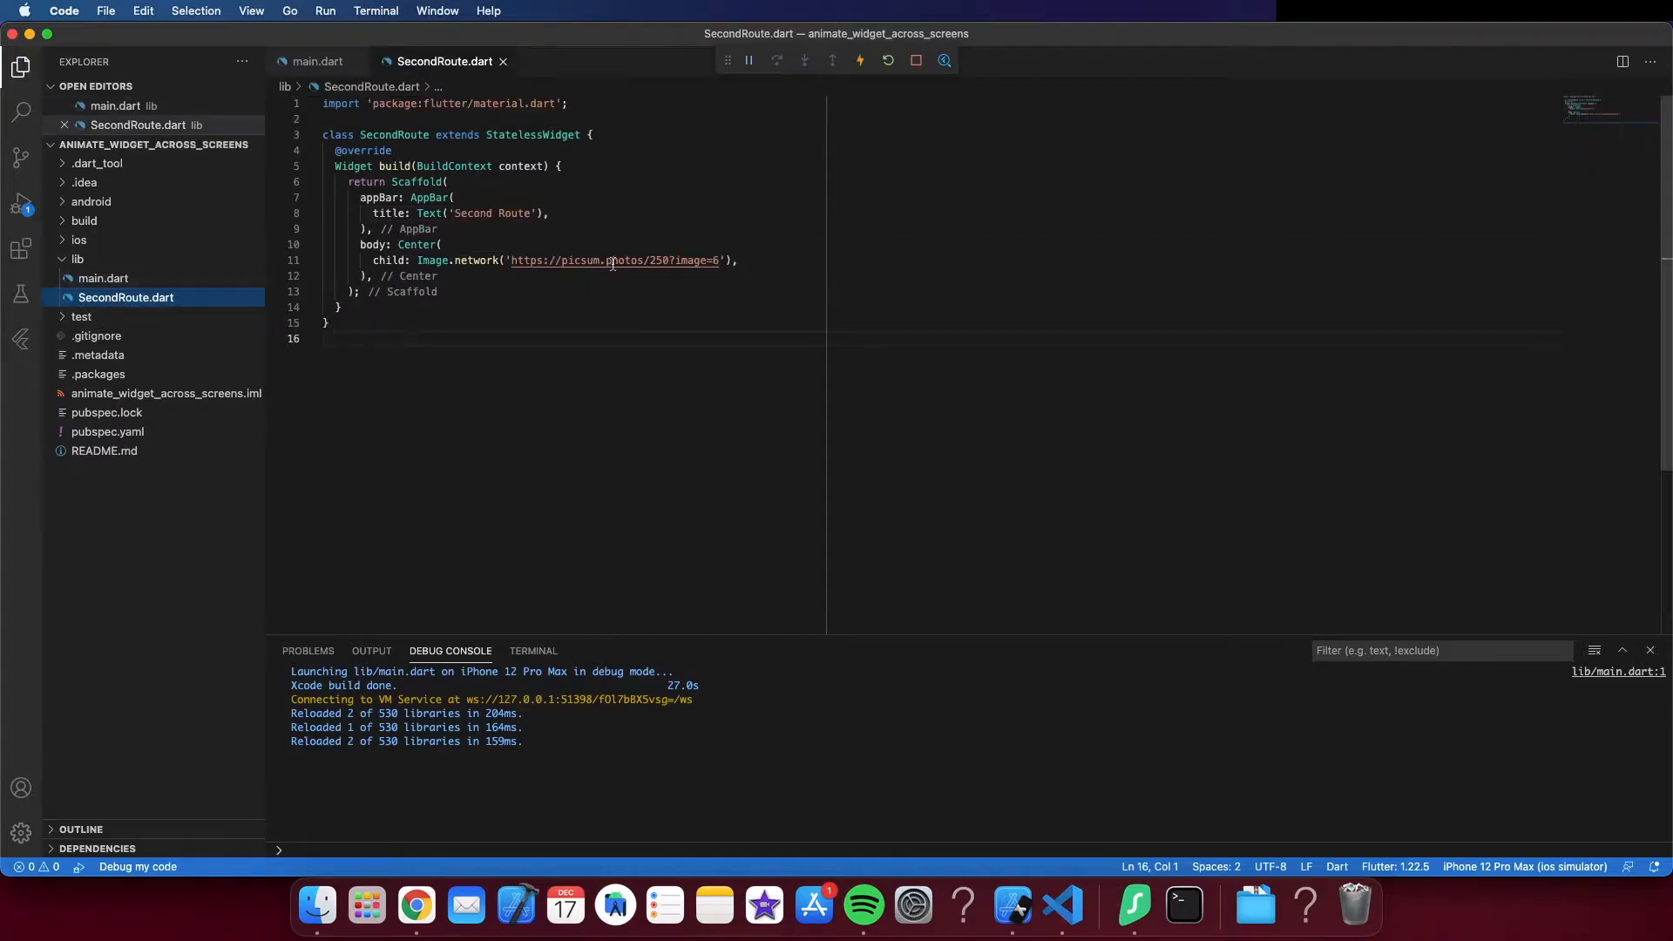
mouse_move(415, 354)
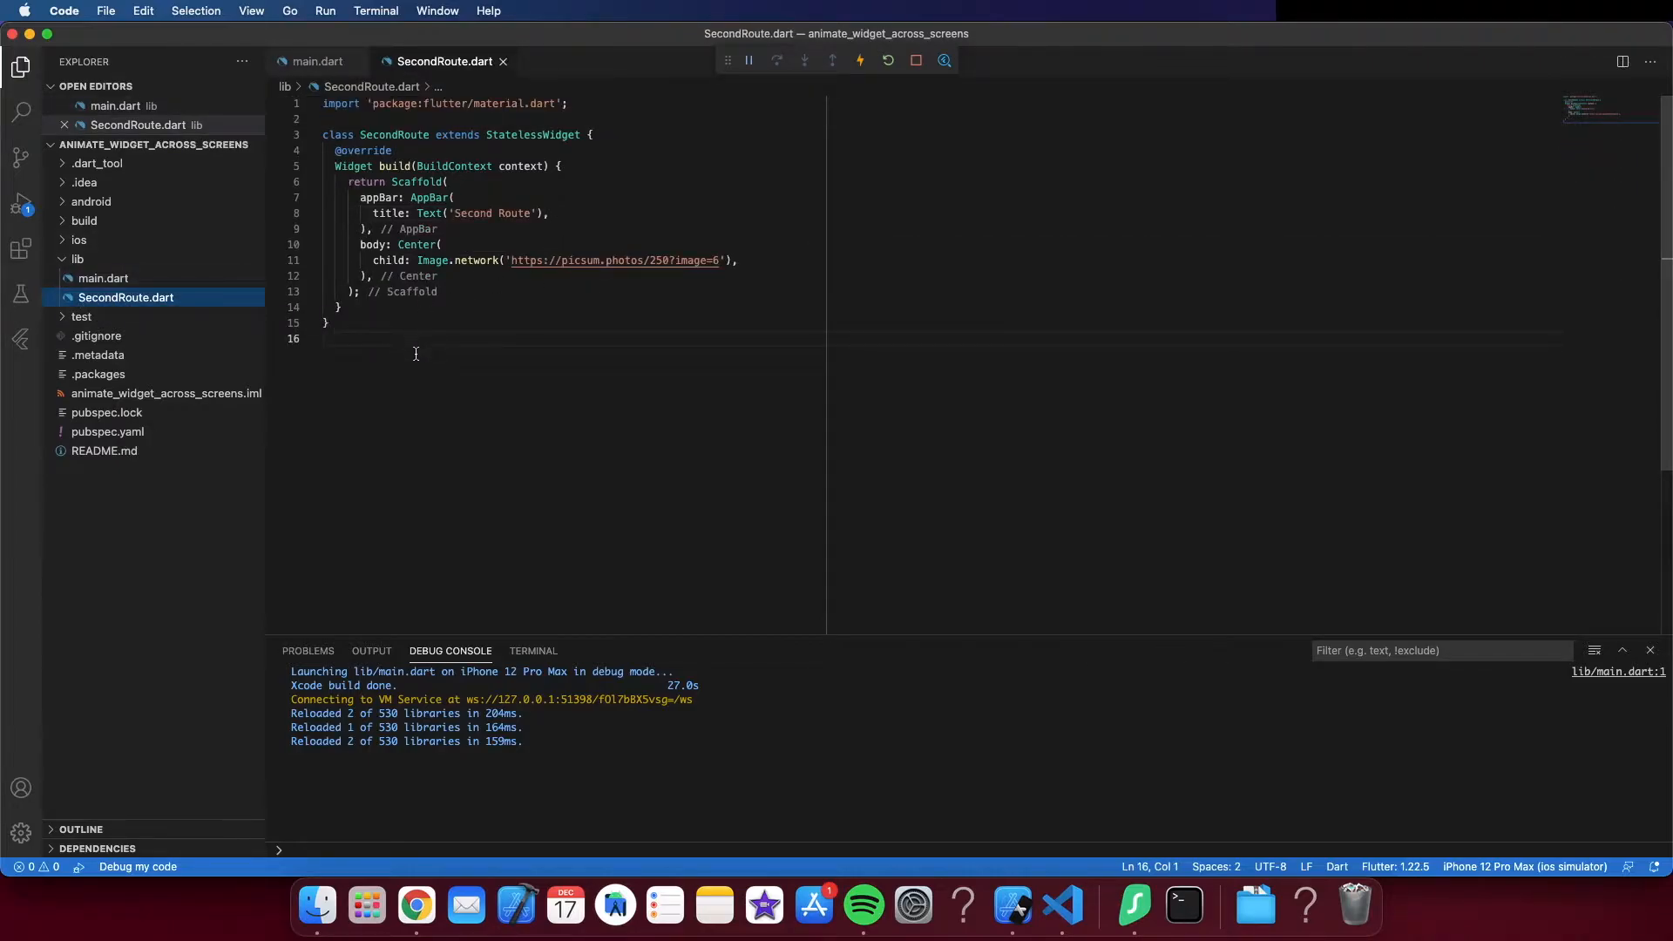
mouse_move(416, 906)
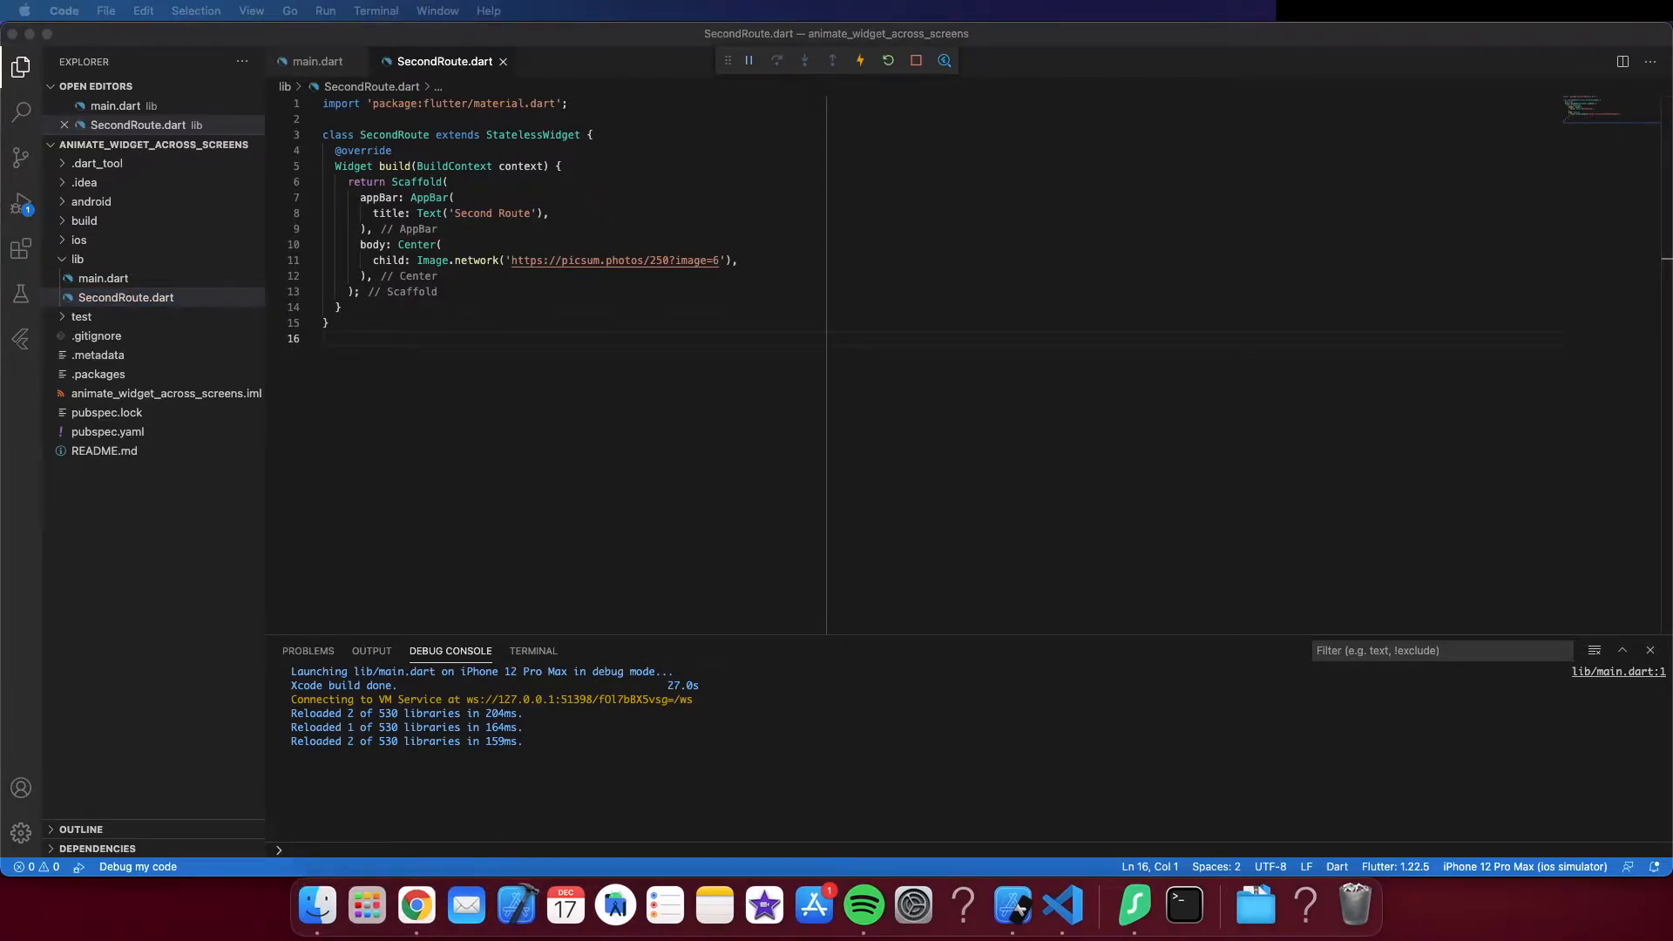
left_click(415, 906)
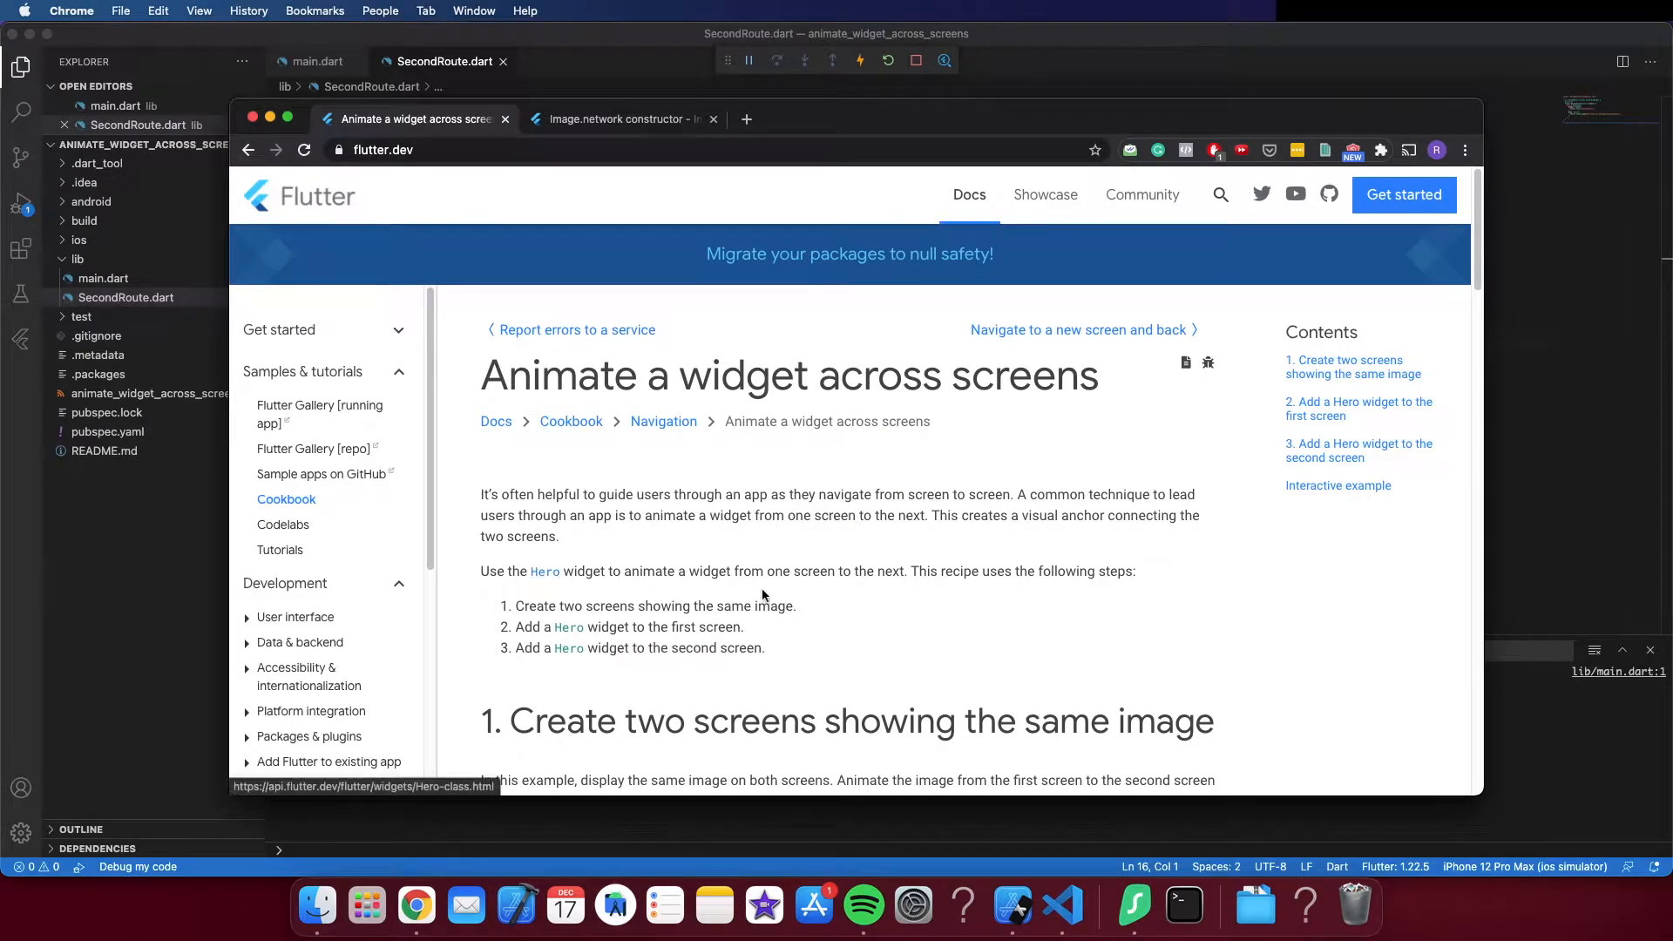
Step: Scroll the recipe down to step 3, 'Add a Hero widget to the second screen'
scroll("down", 3)
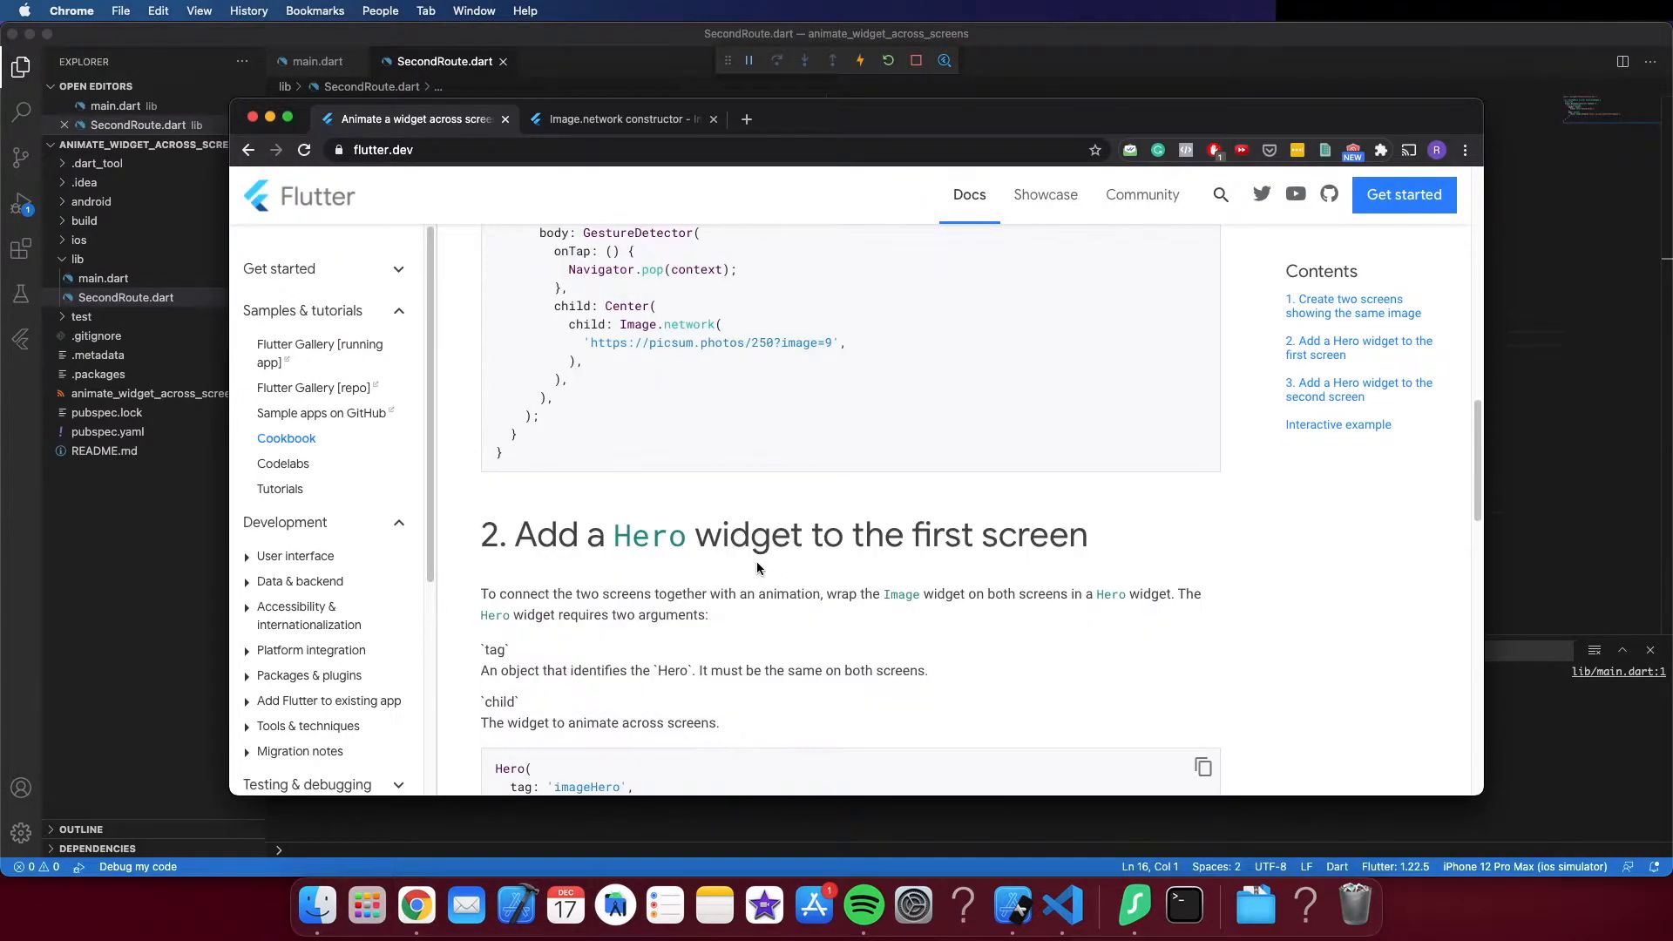
scroll("down", 3)
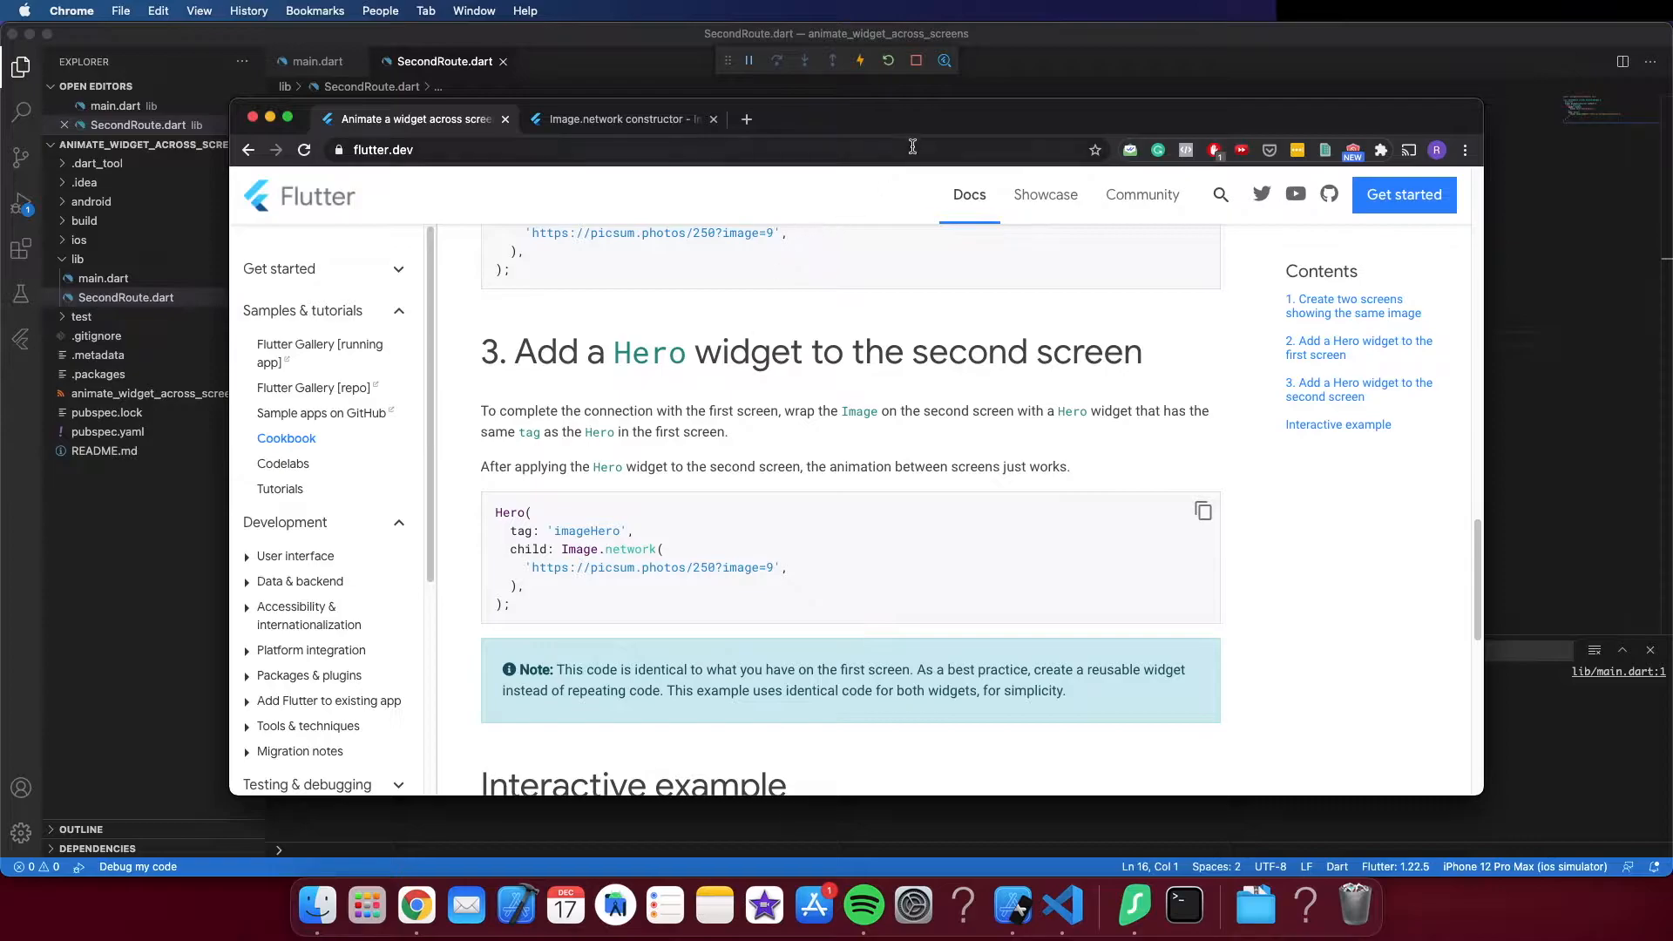
mouse_move(510, 521)
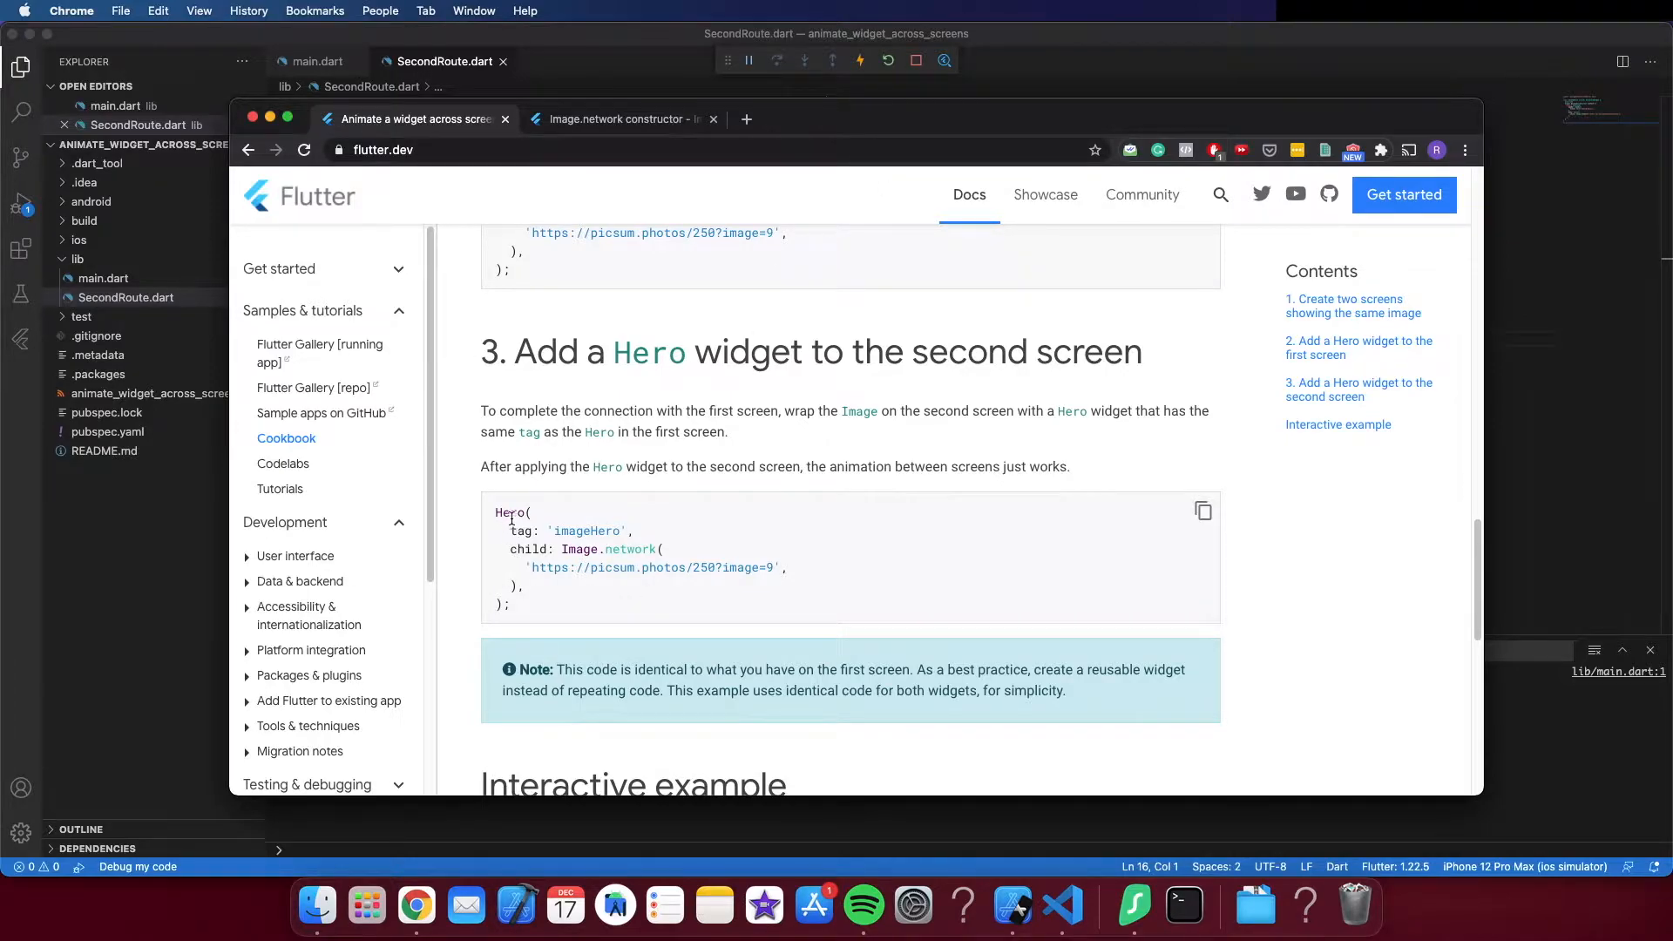
mouse_move(1380, 232)
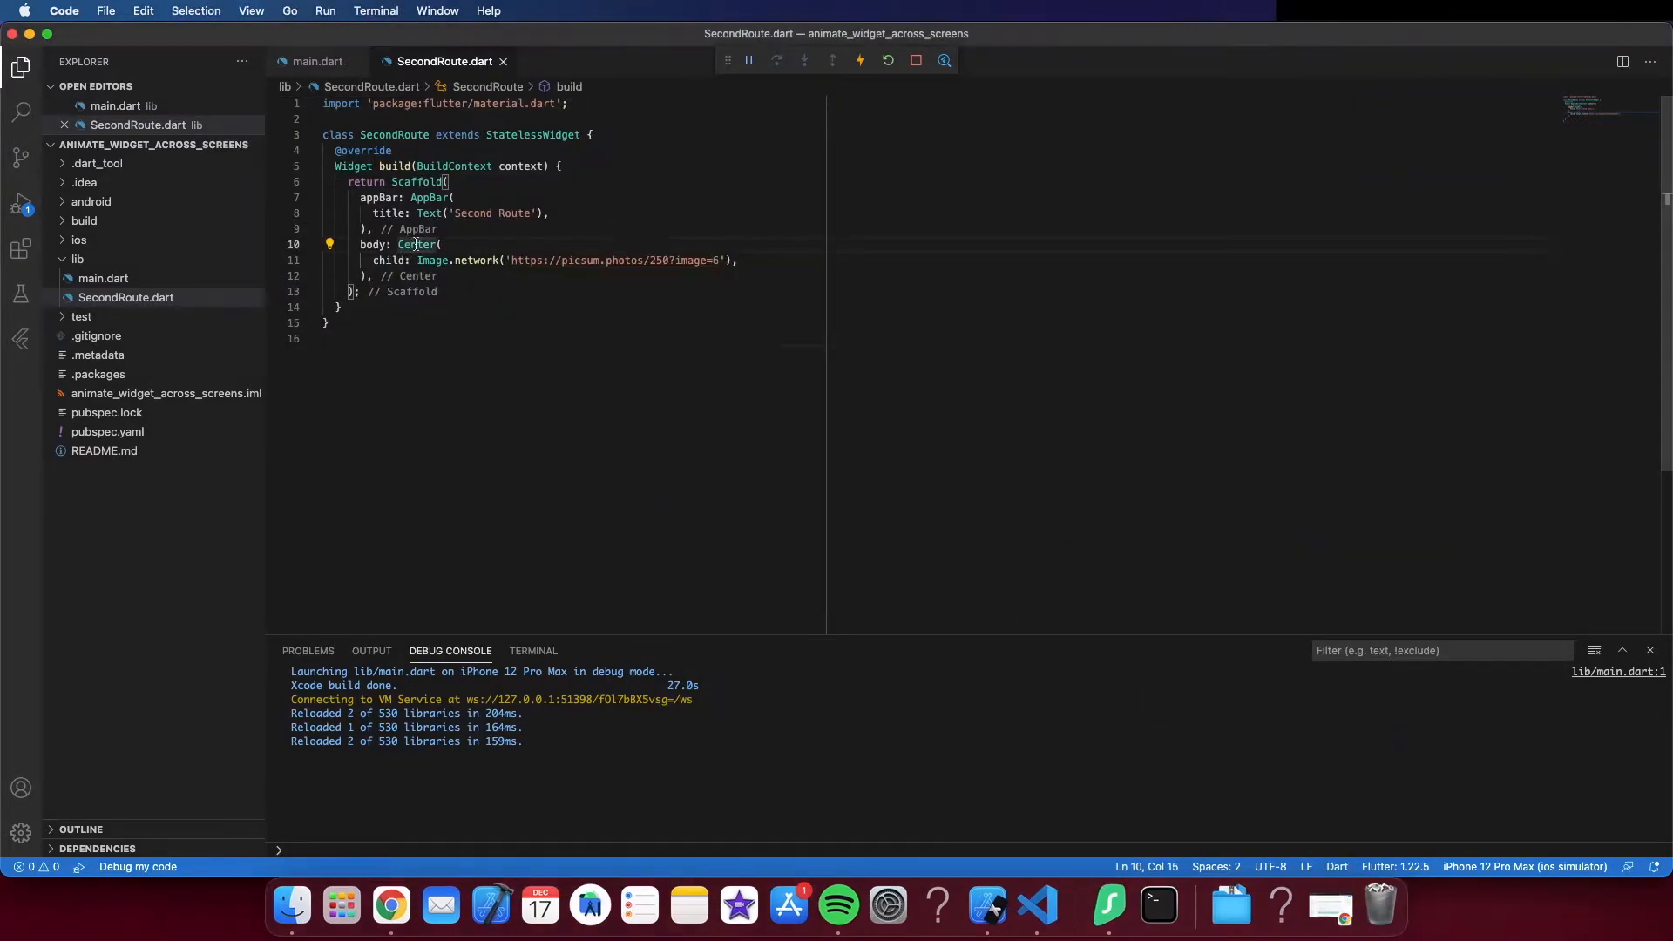
mouse_move(416, 244)
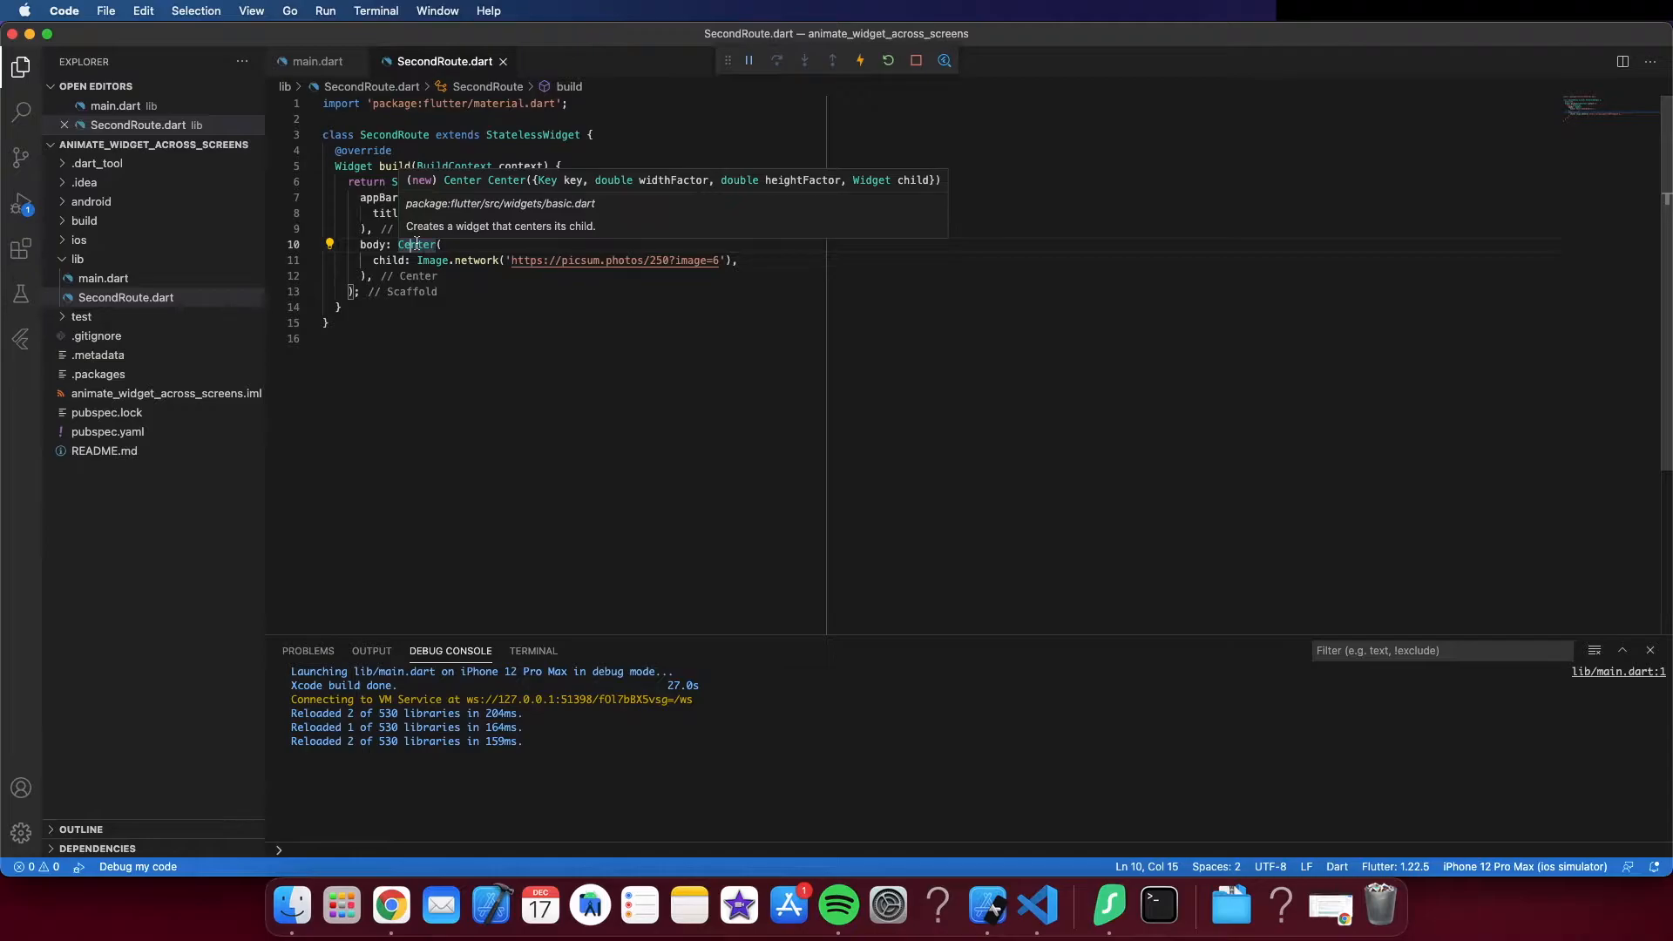
Step: Wrap SecondRoute.dart's Center widget in a new Hero widget via 'Wrap with widget'
left_click(330, 244)
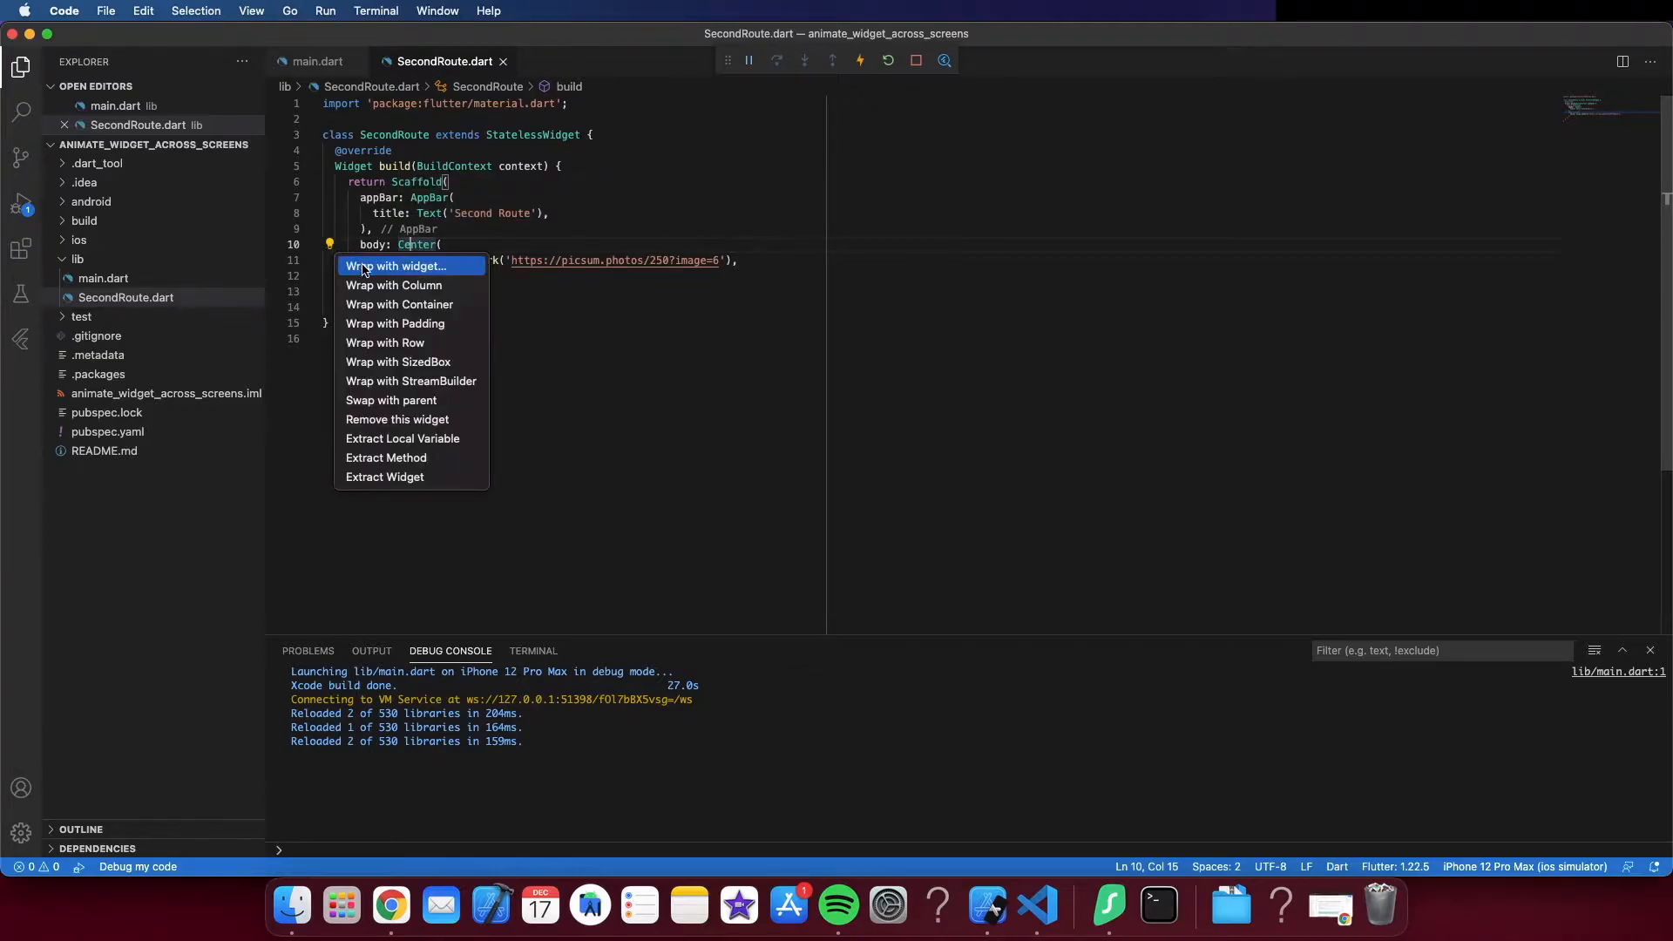
left_click(398, 265)
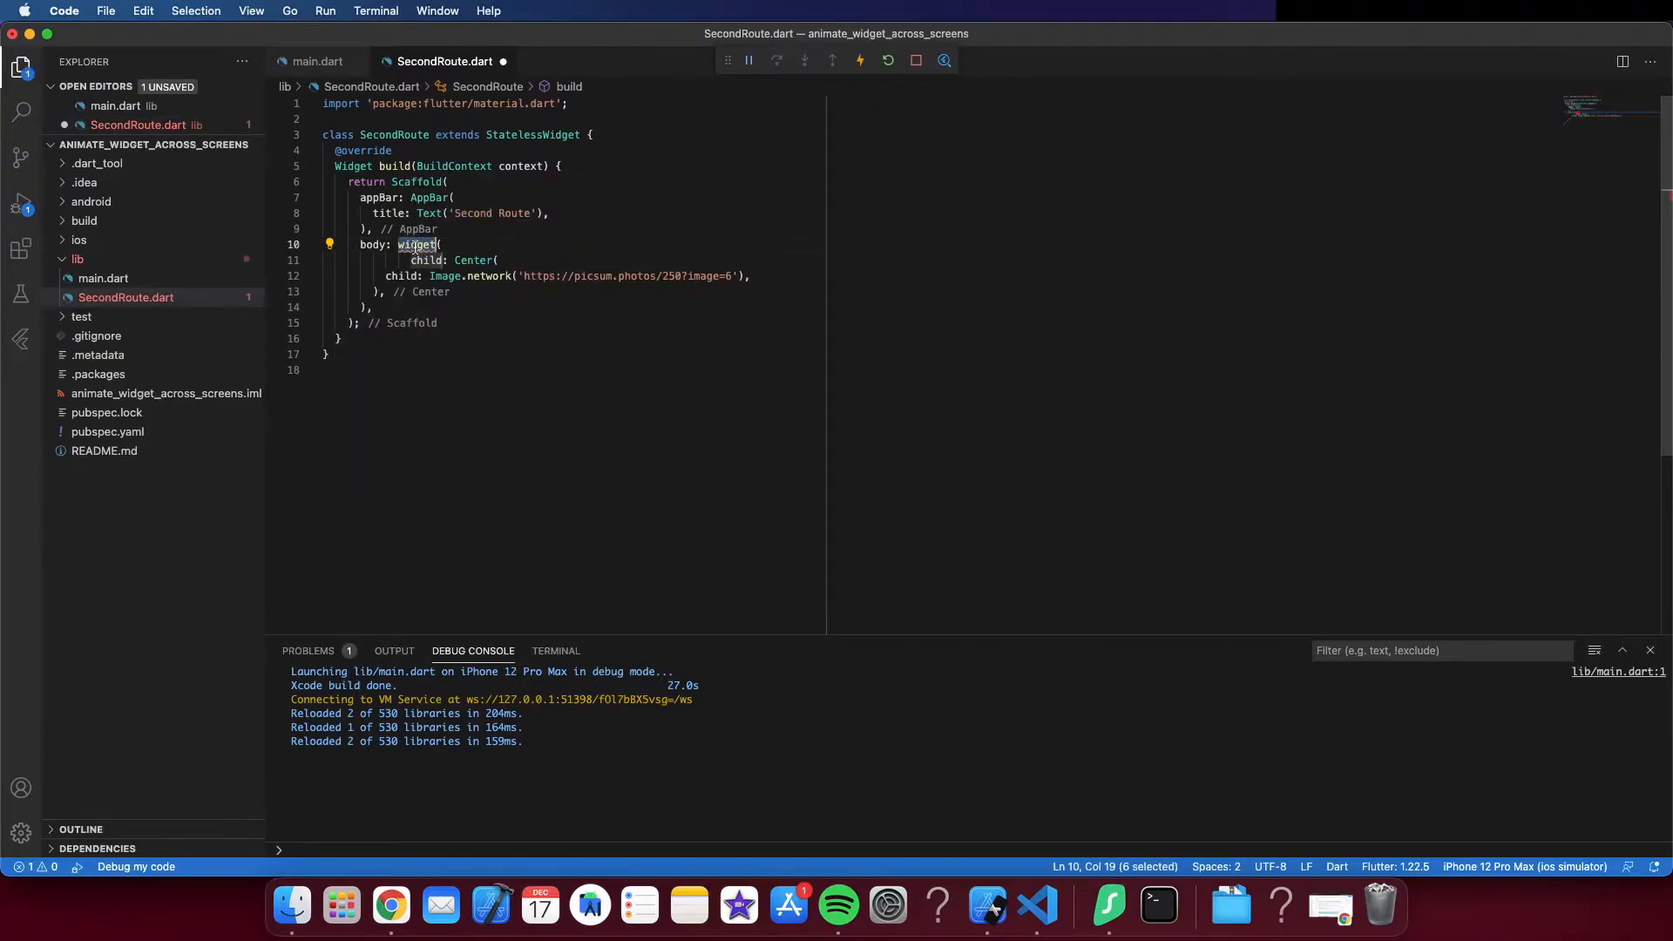
type("Hero")
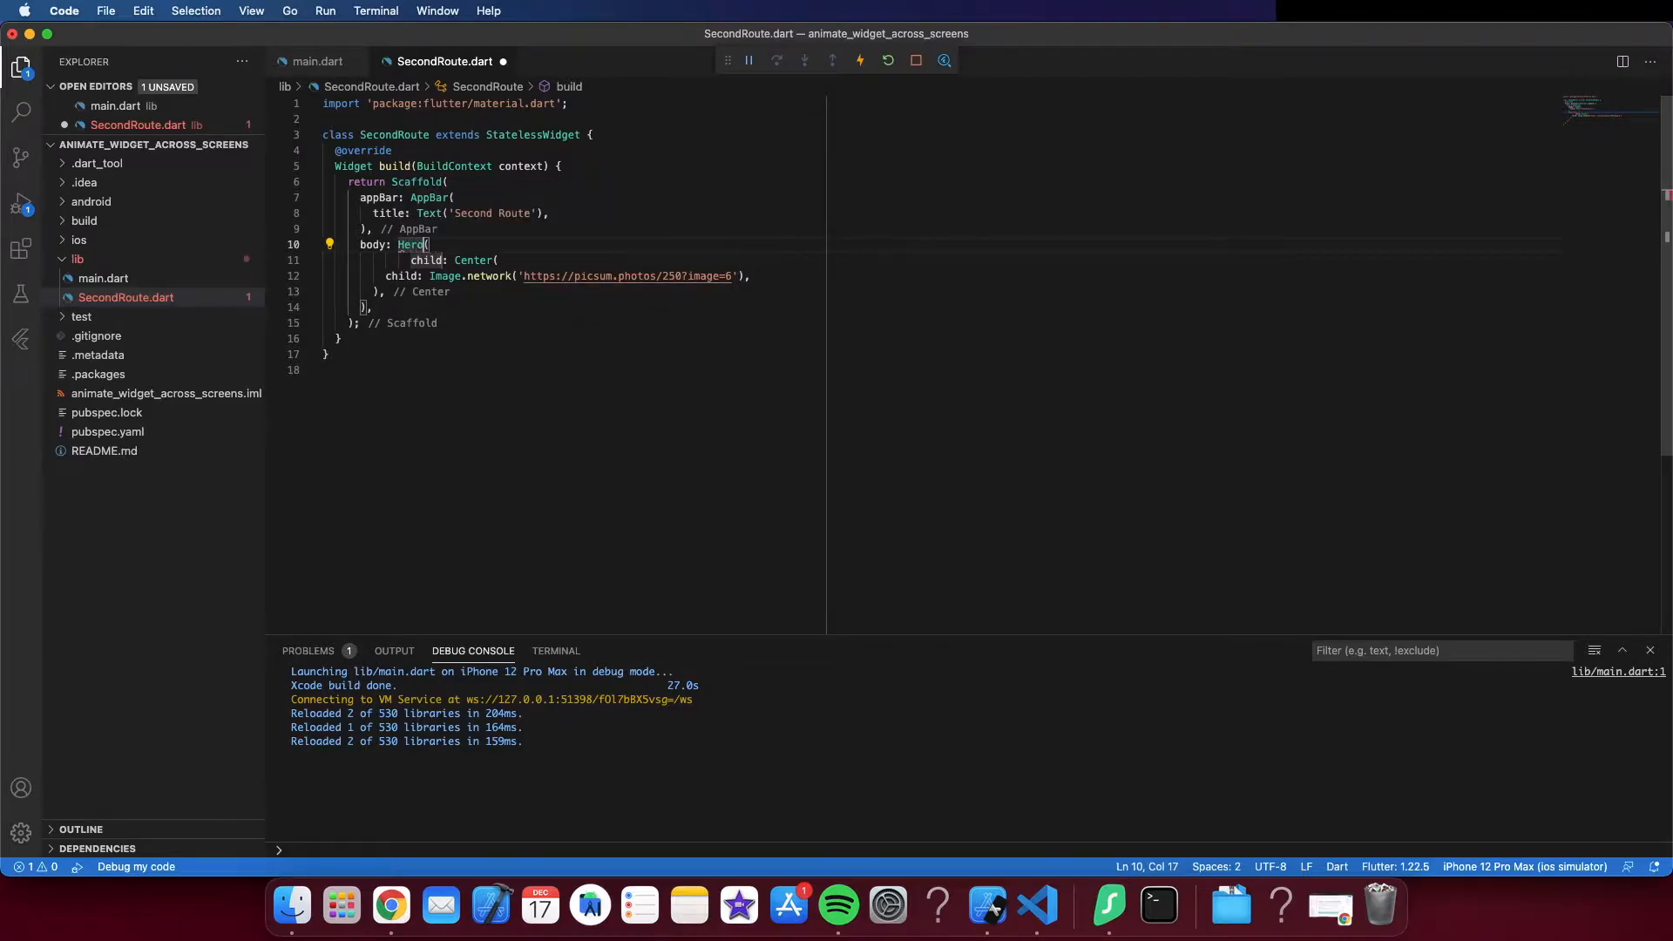
left_click(467, 244)
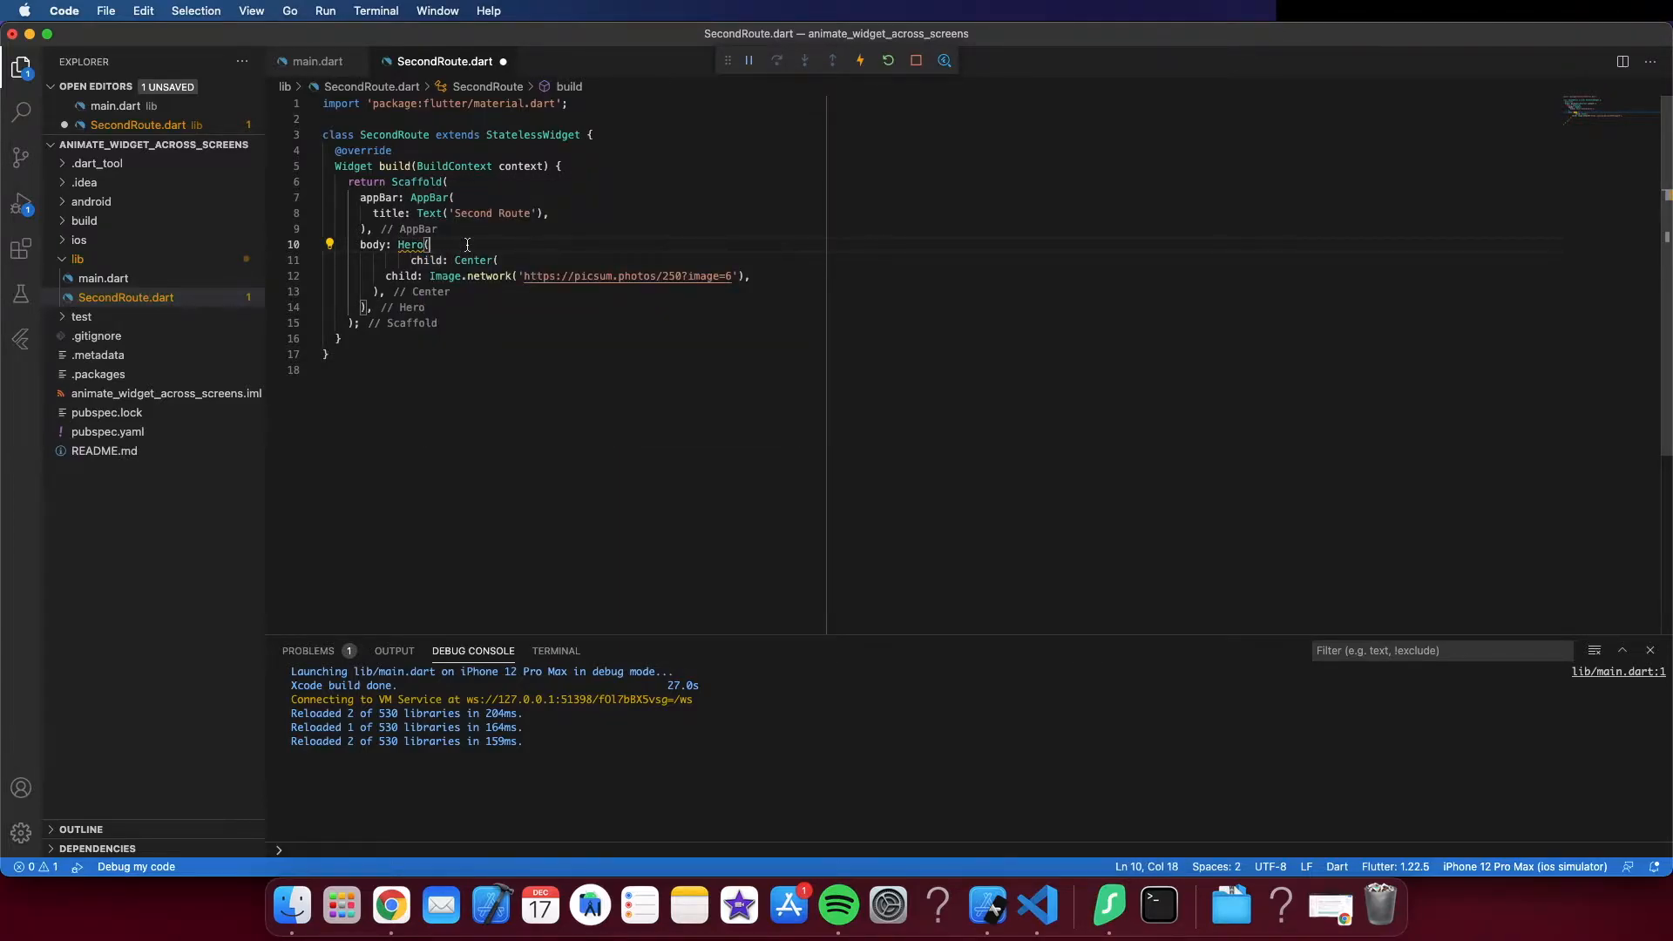
Step: Add tag: 'imageHero' to the second route's Hero widget and hot-reload
type("la")
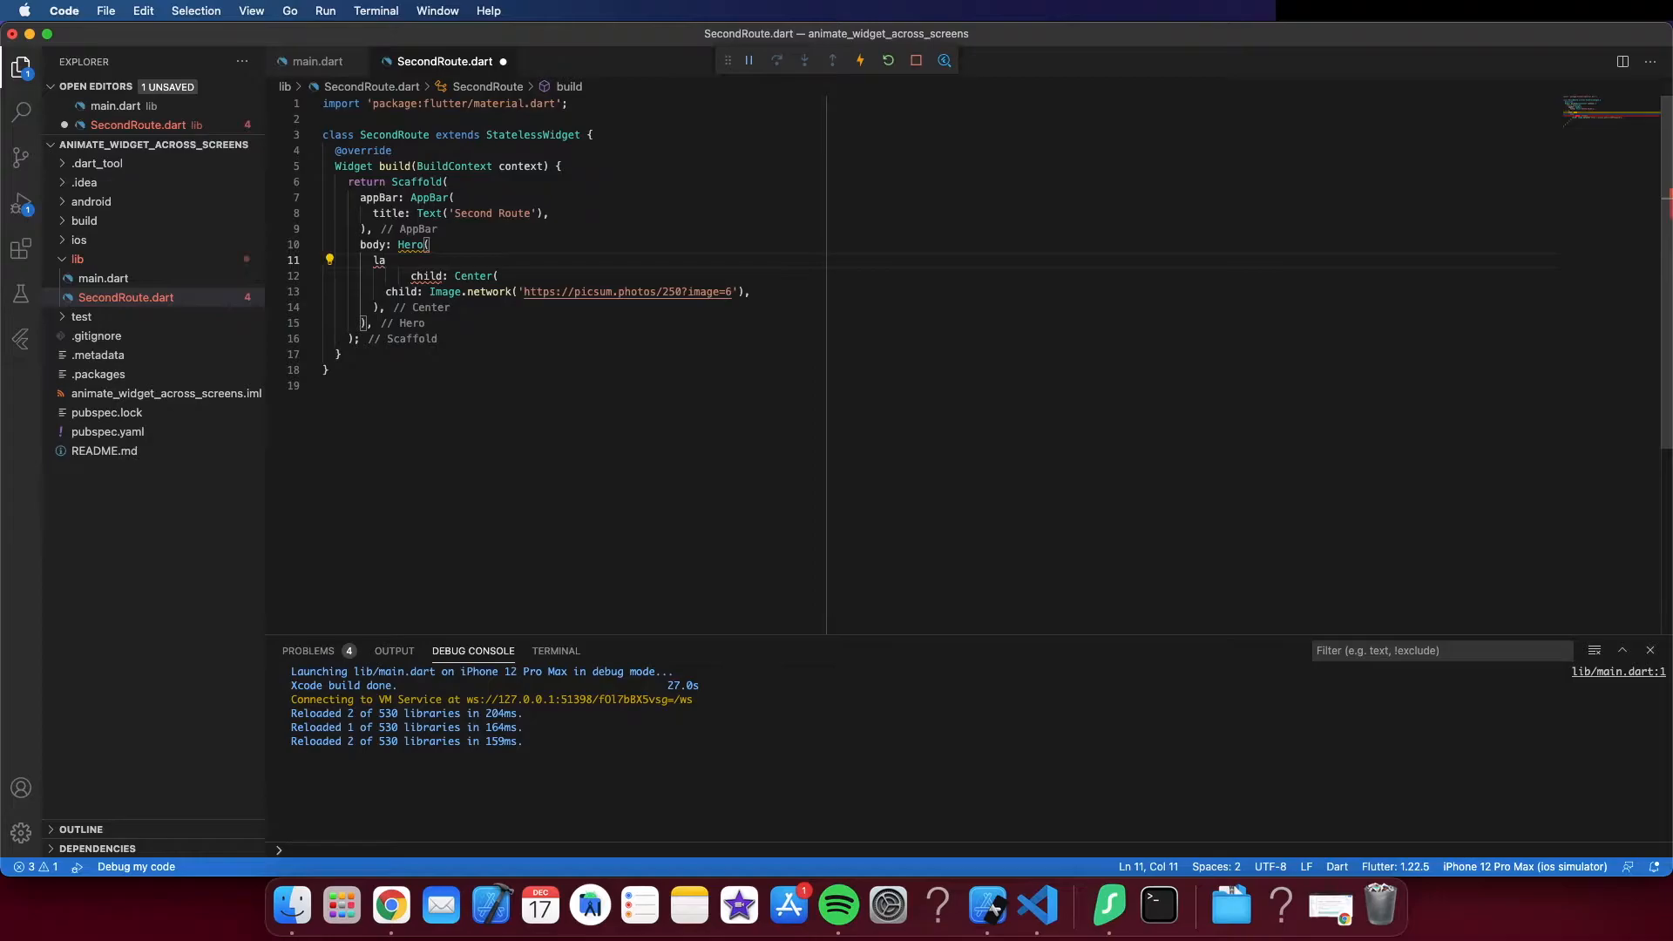
type("b")
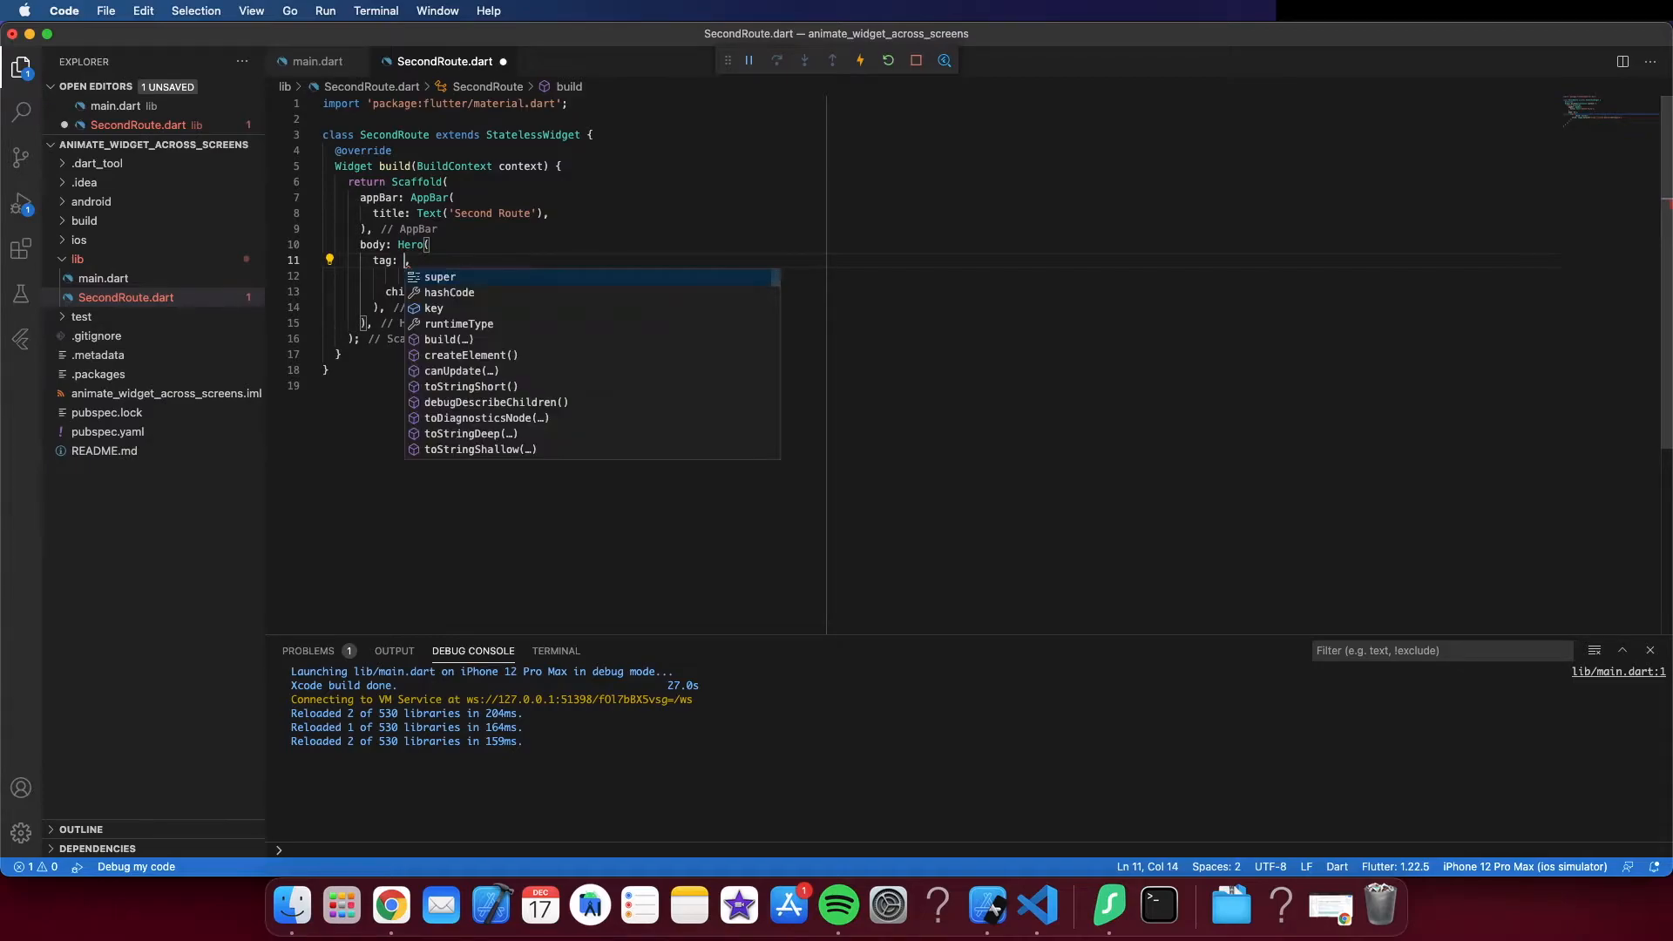
mouse_move(125, 298)
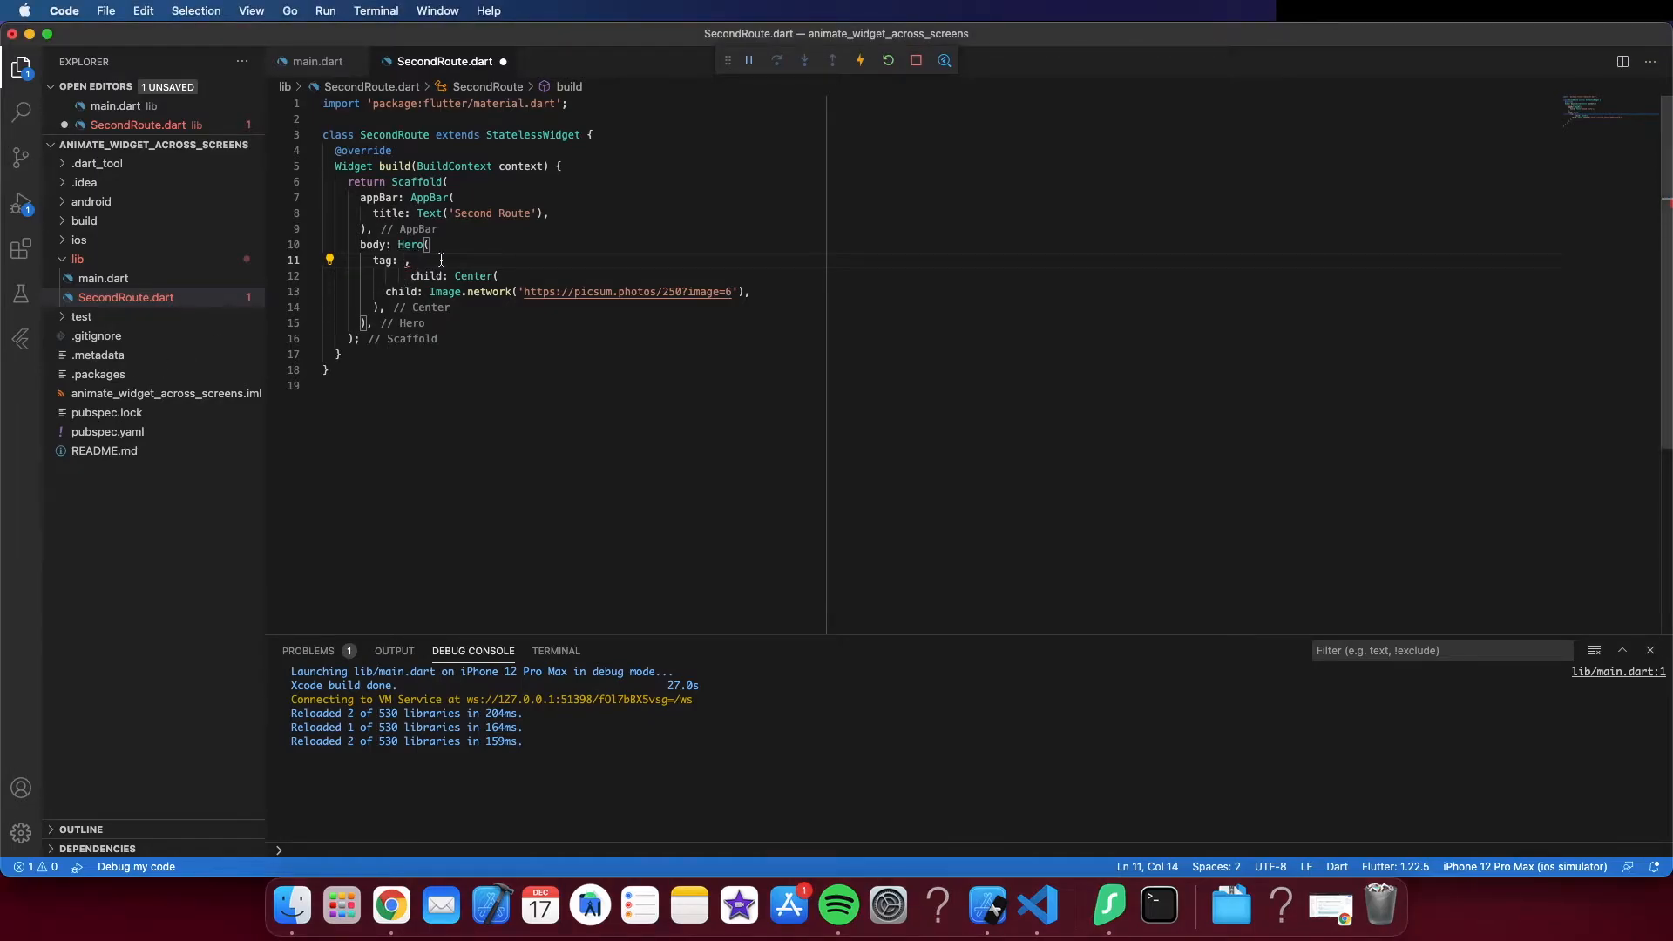
type("''")
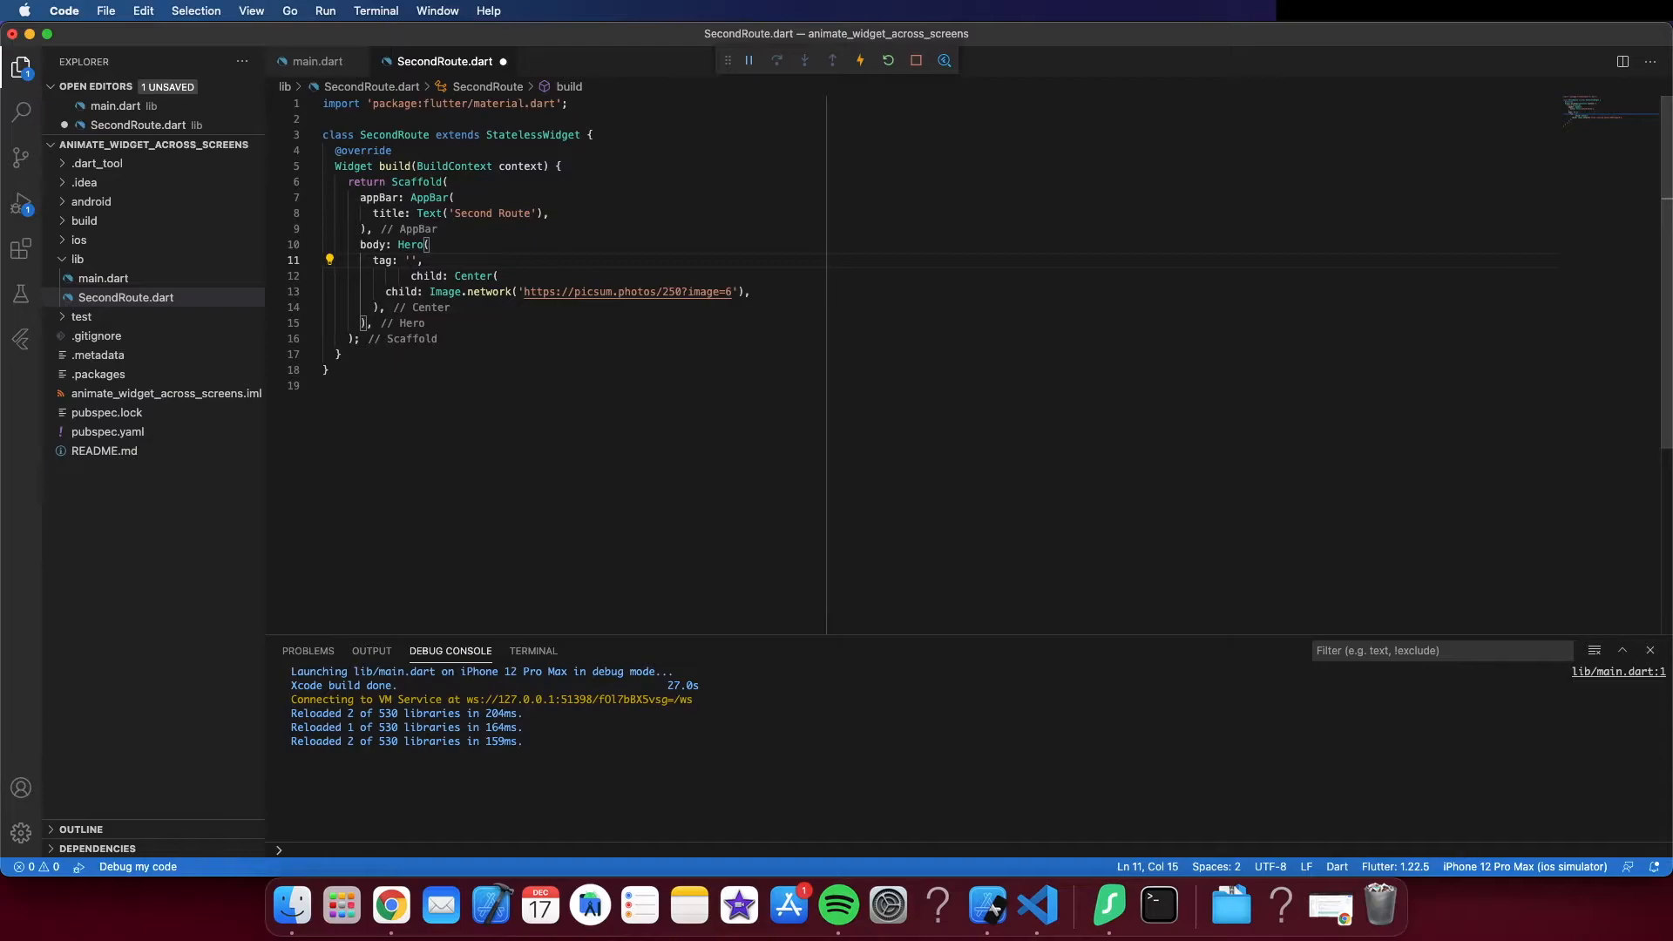
type("i")
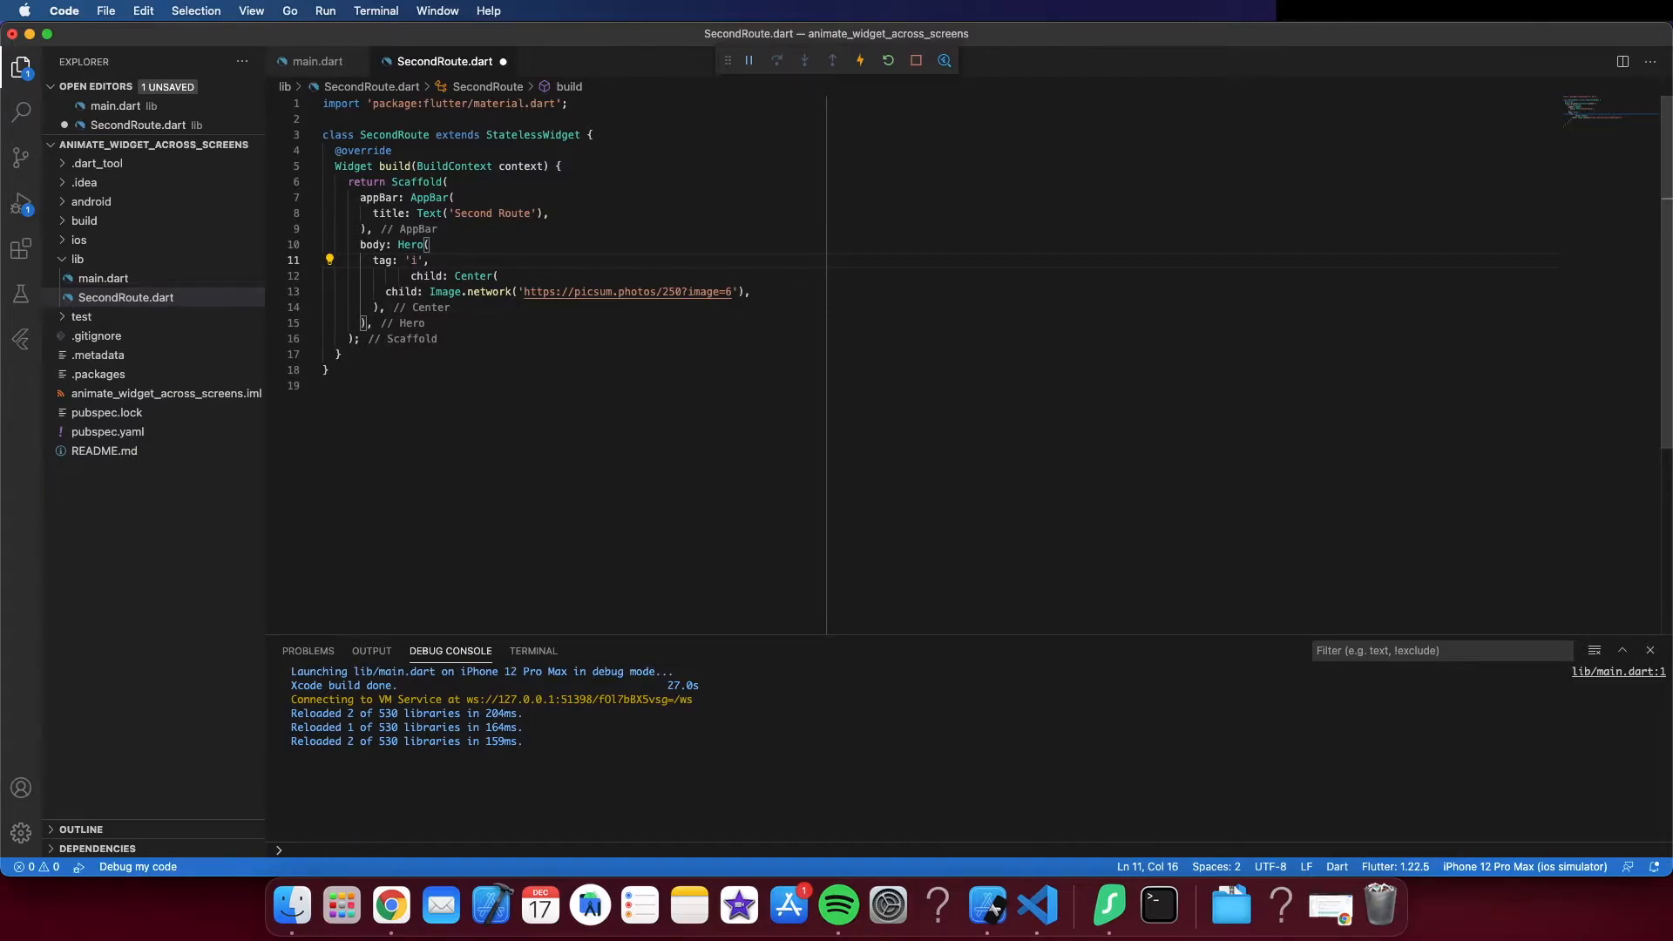
type("ma")
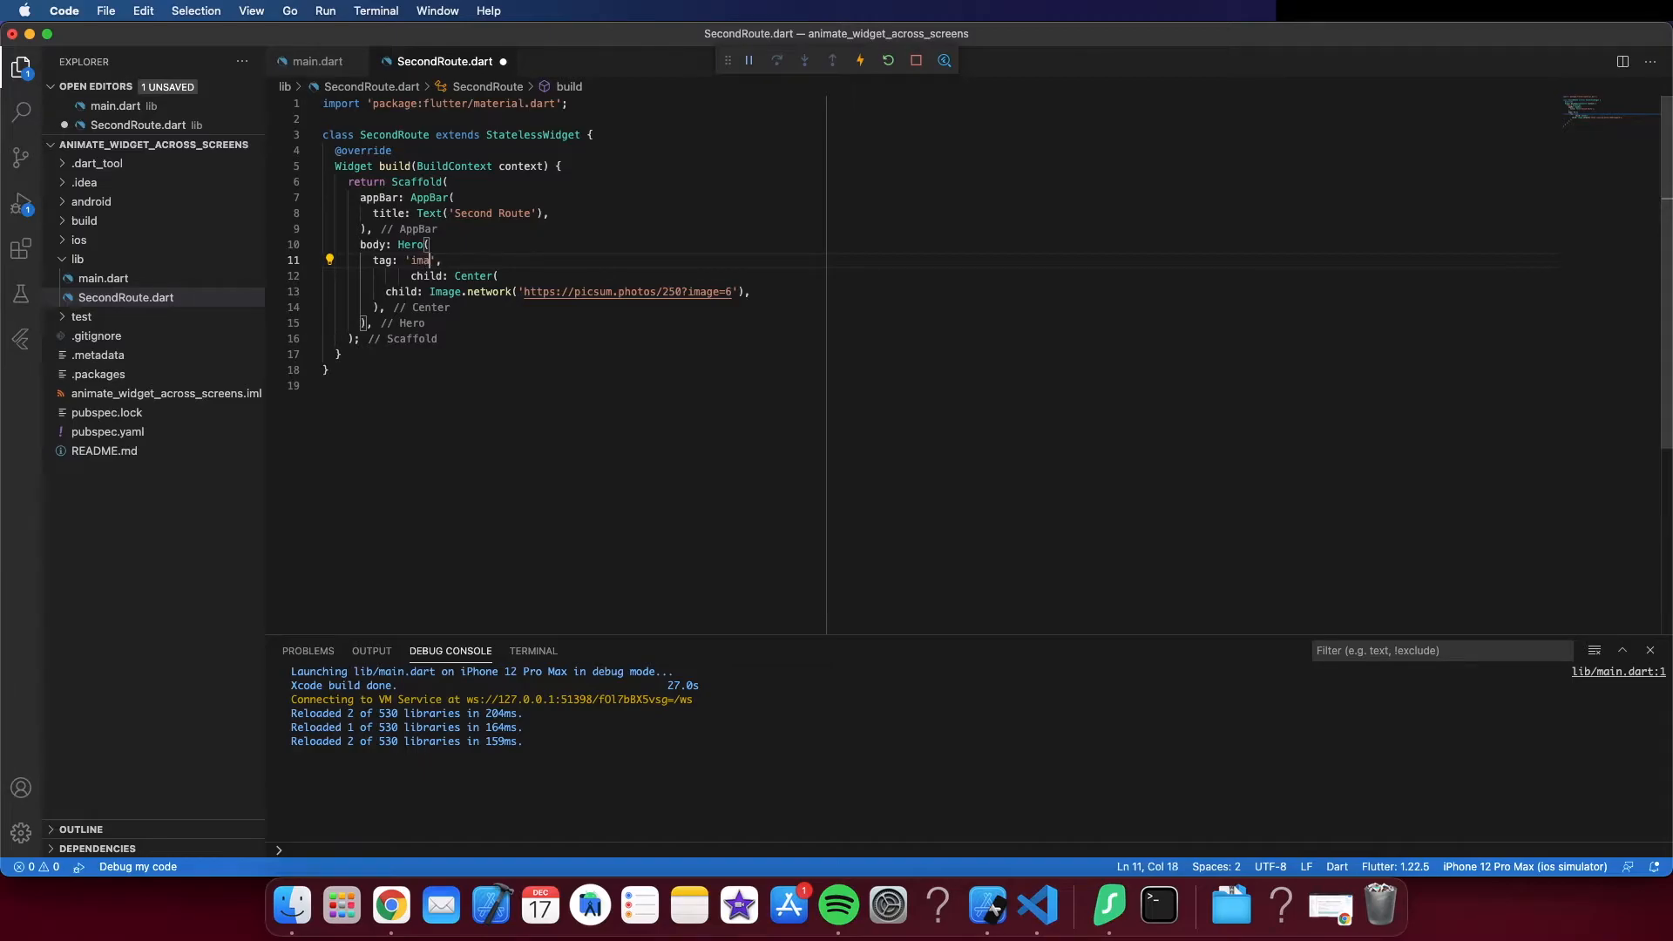
type("ge")
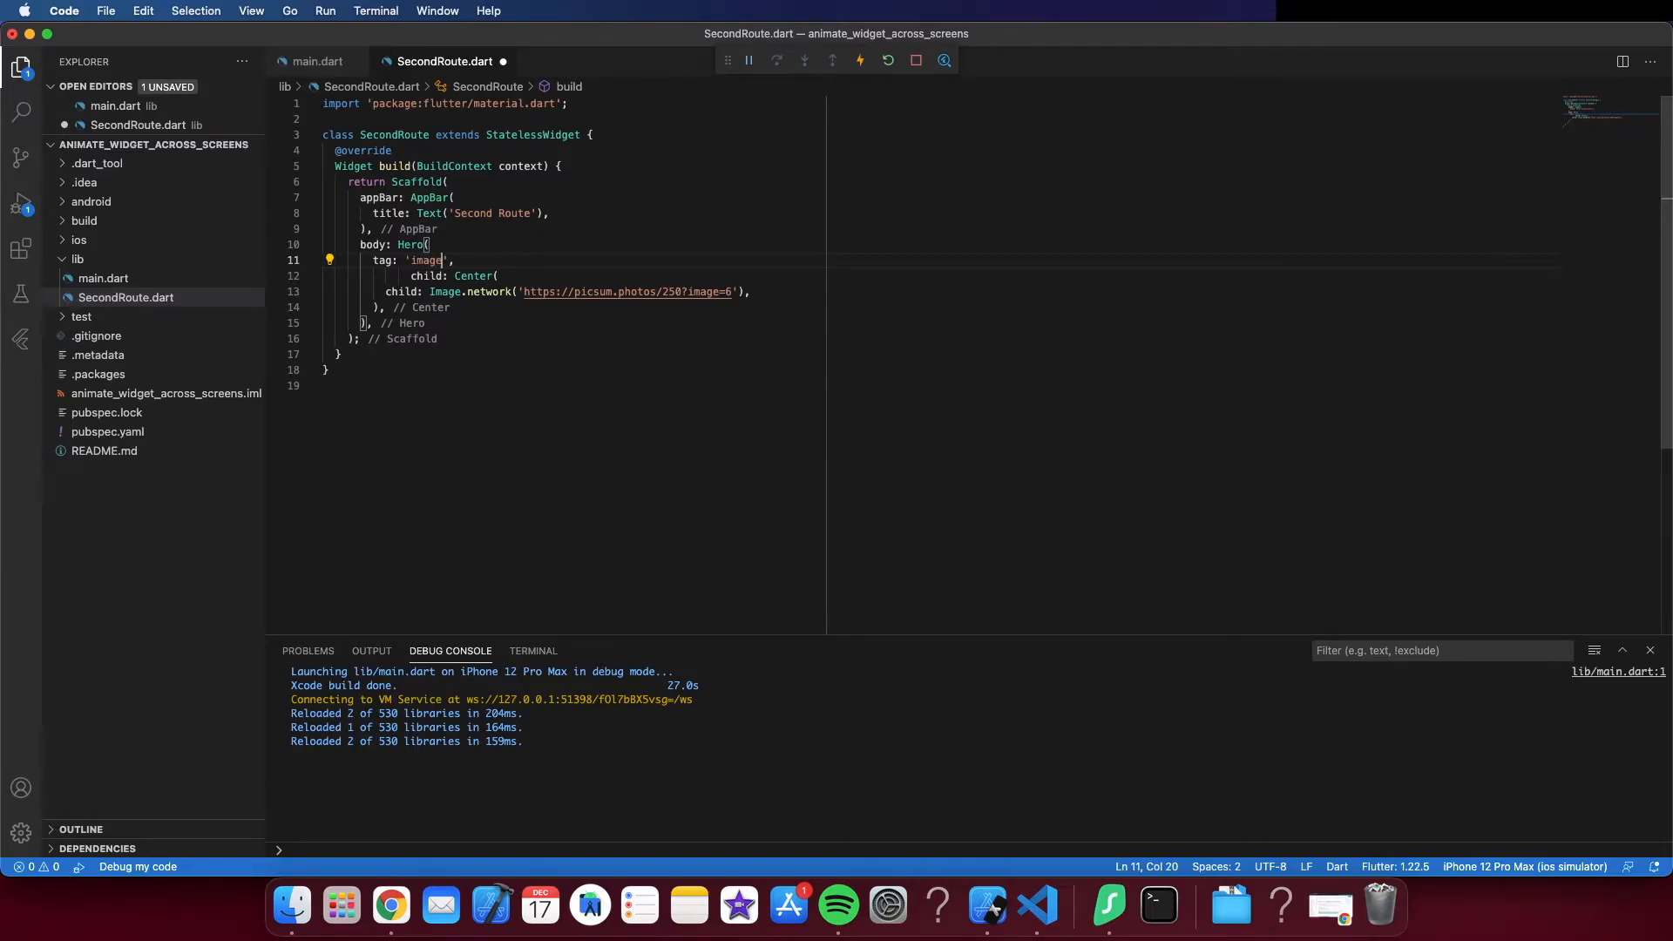
type("Hero")
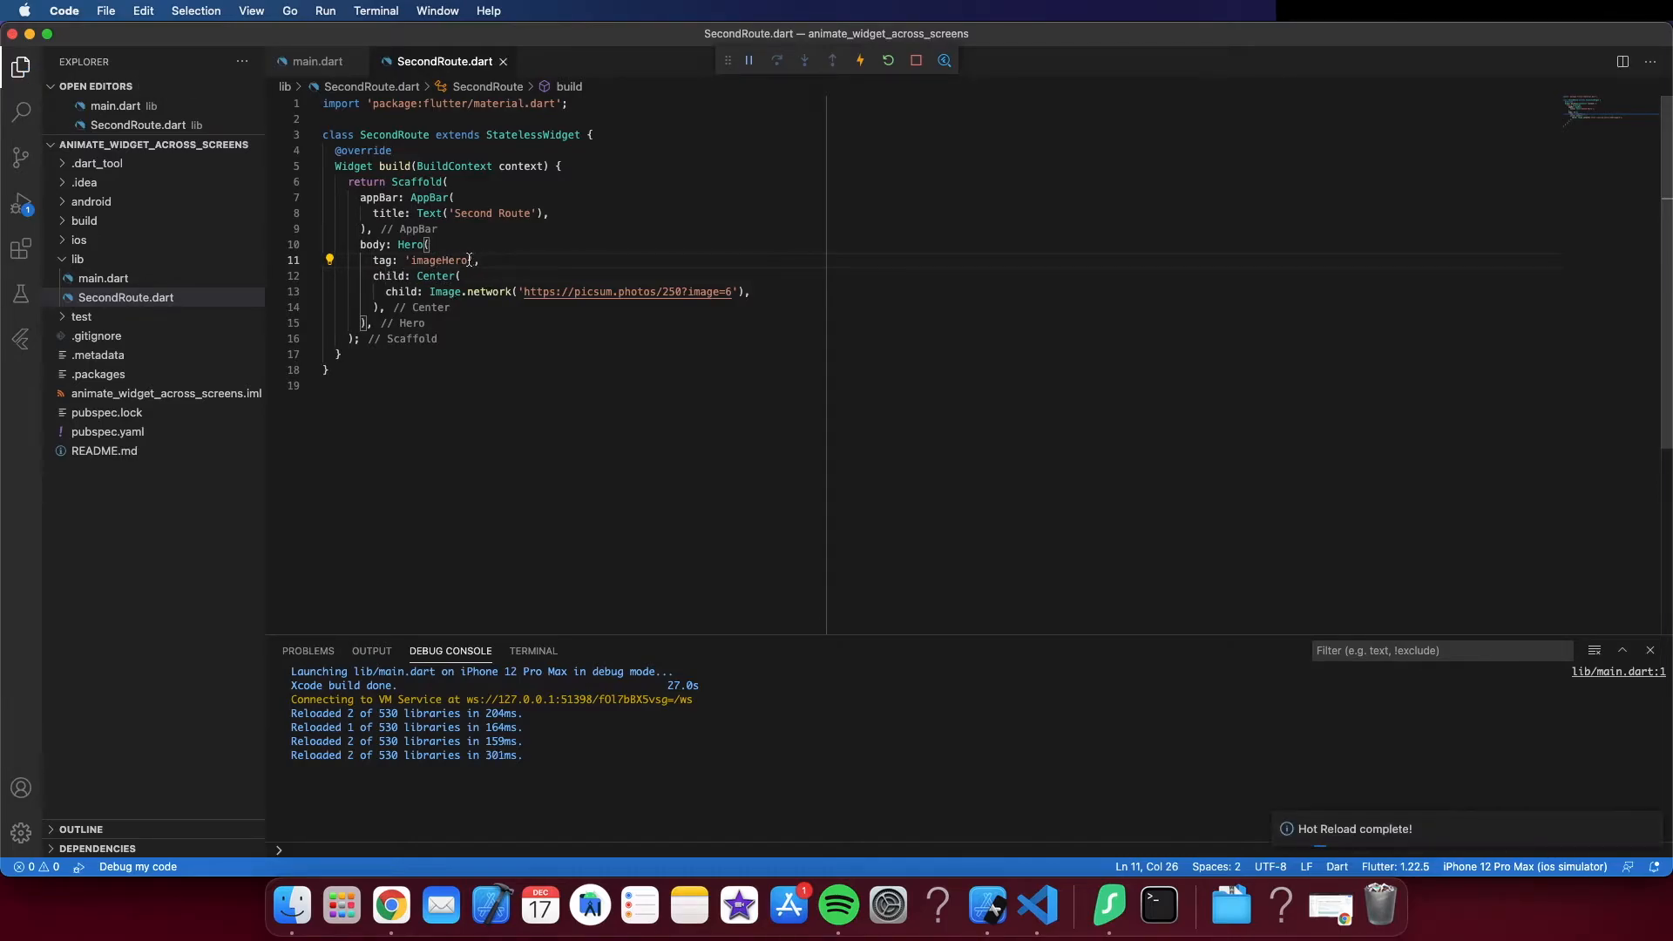
Step: Select the imageHero tag text and switch back to main.dart
double_click(437, 259)
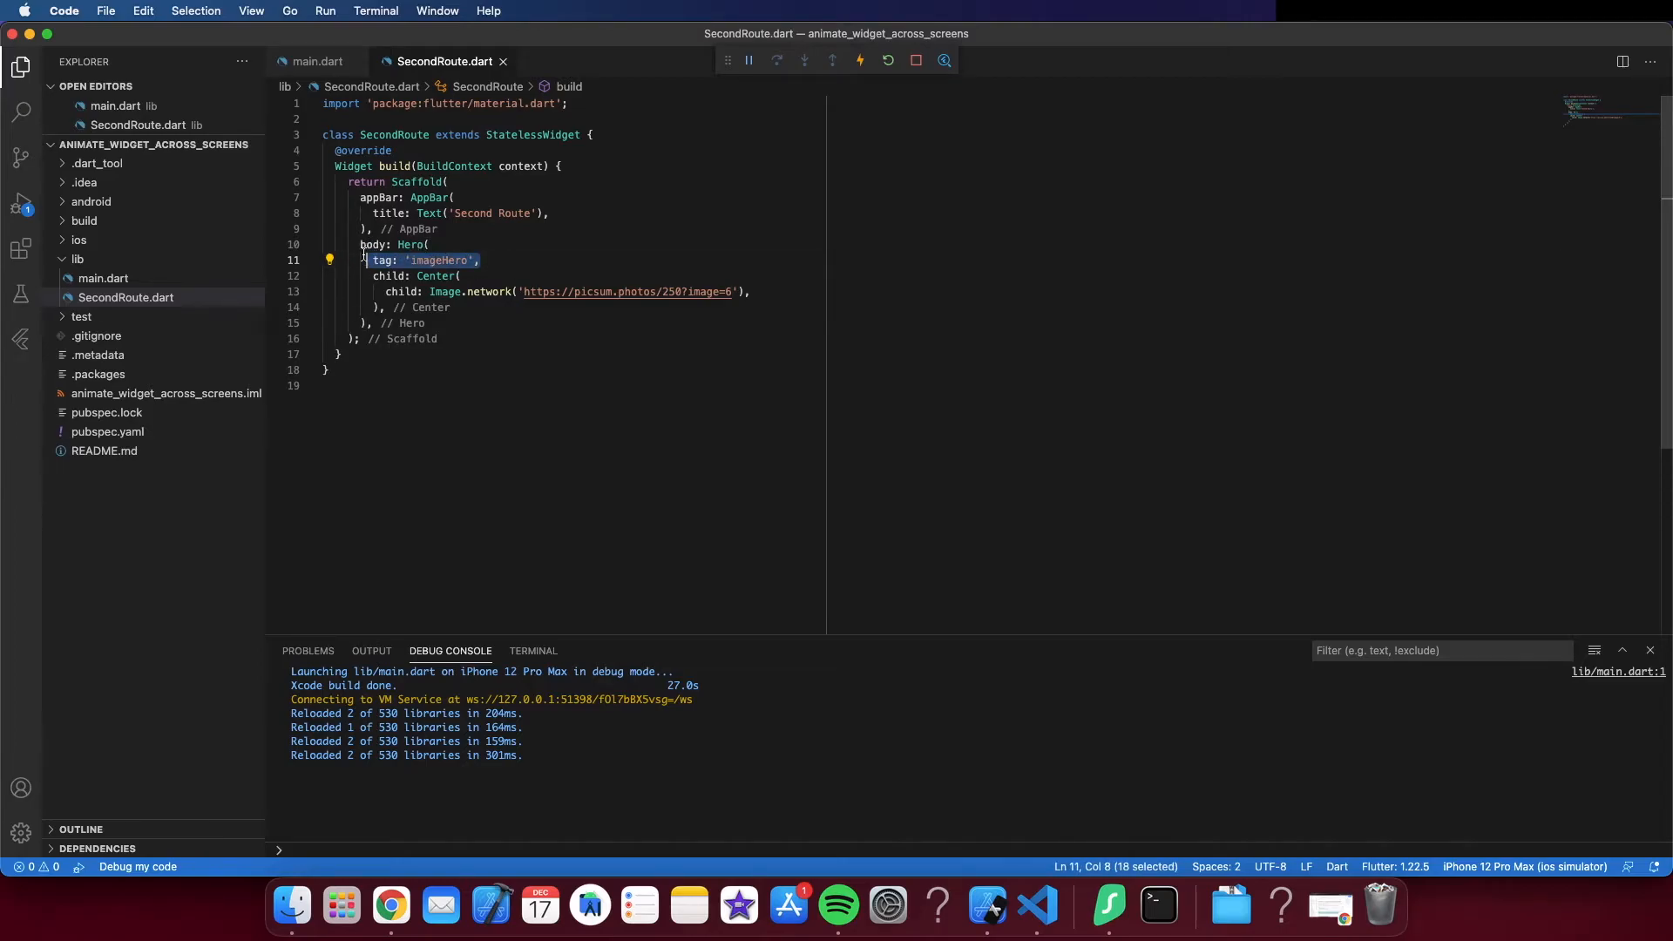
left_click(103, 279)
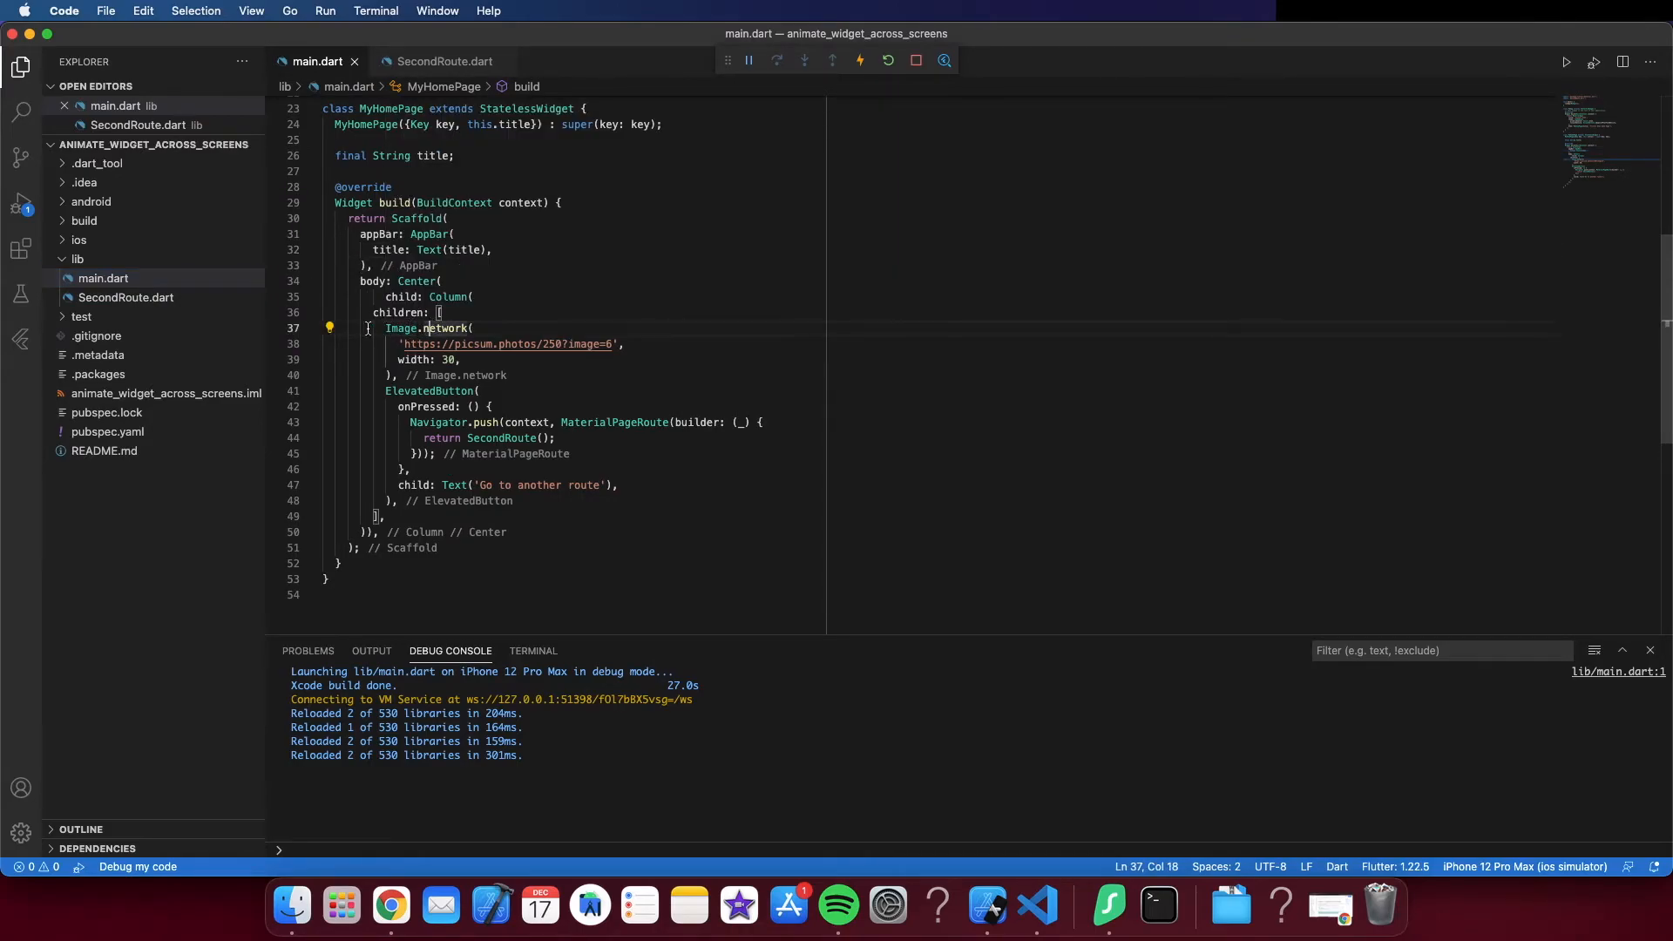
Step: Wrap main.dart's Image.network in a Hero widget, matching the second route
left_click(329, 328)
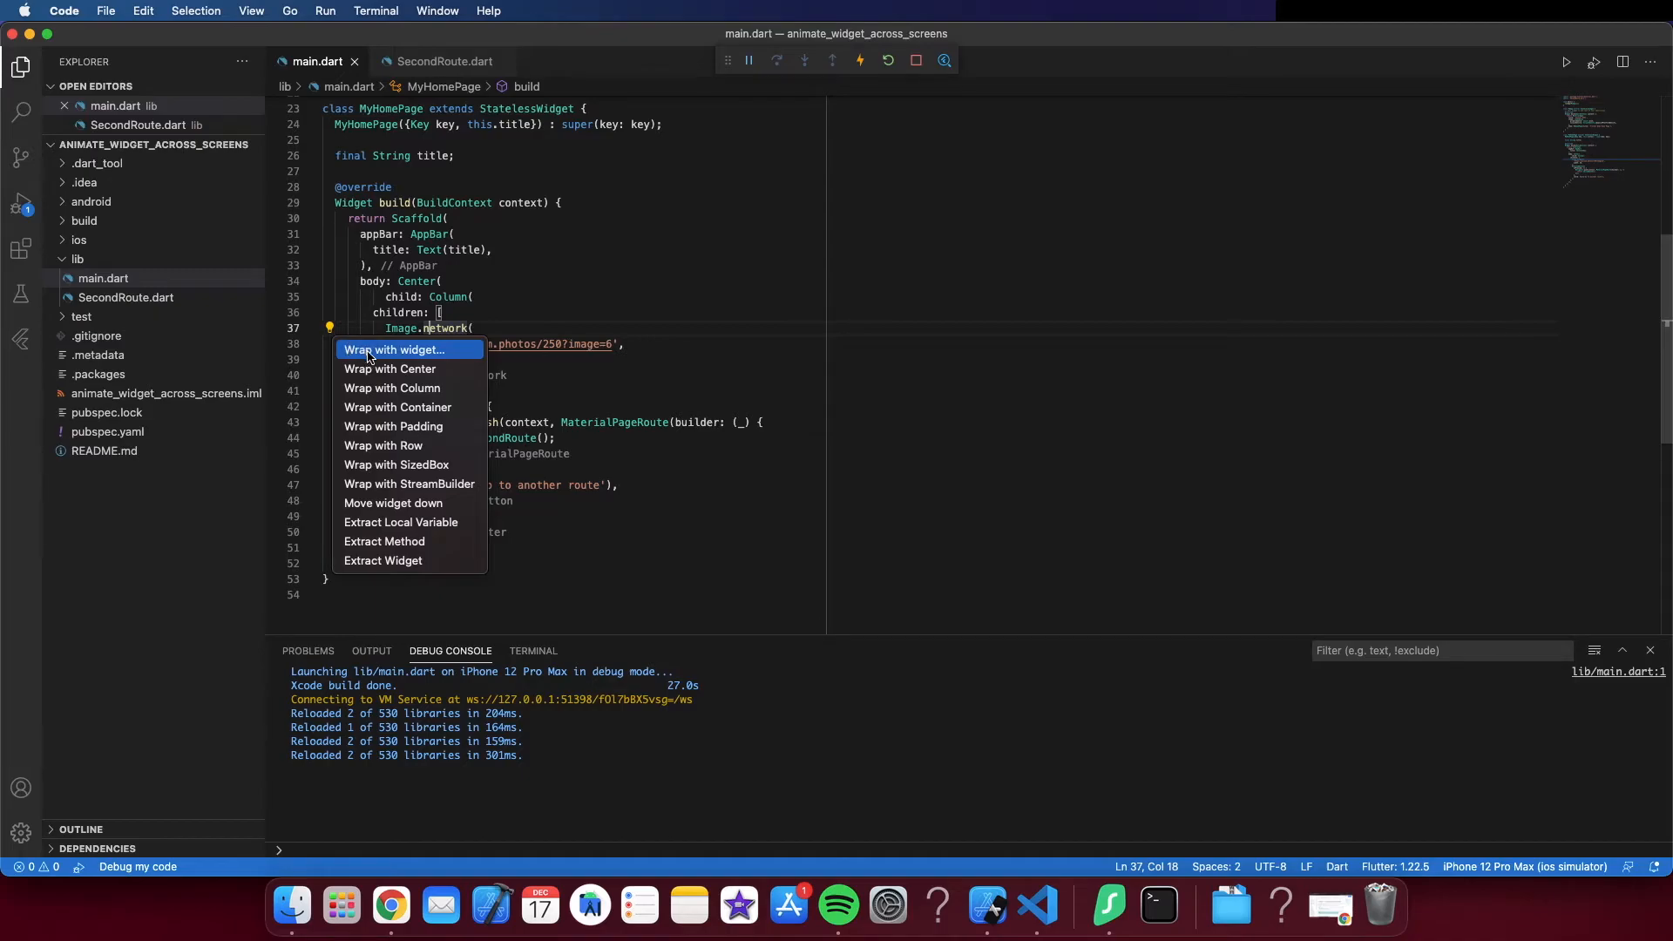
left_click(396, 348)
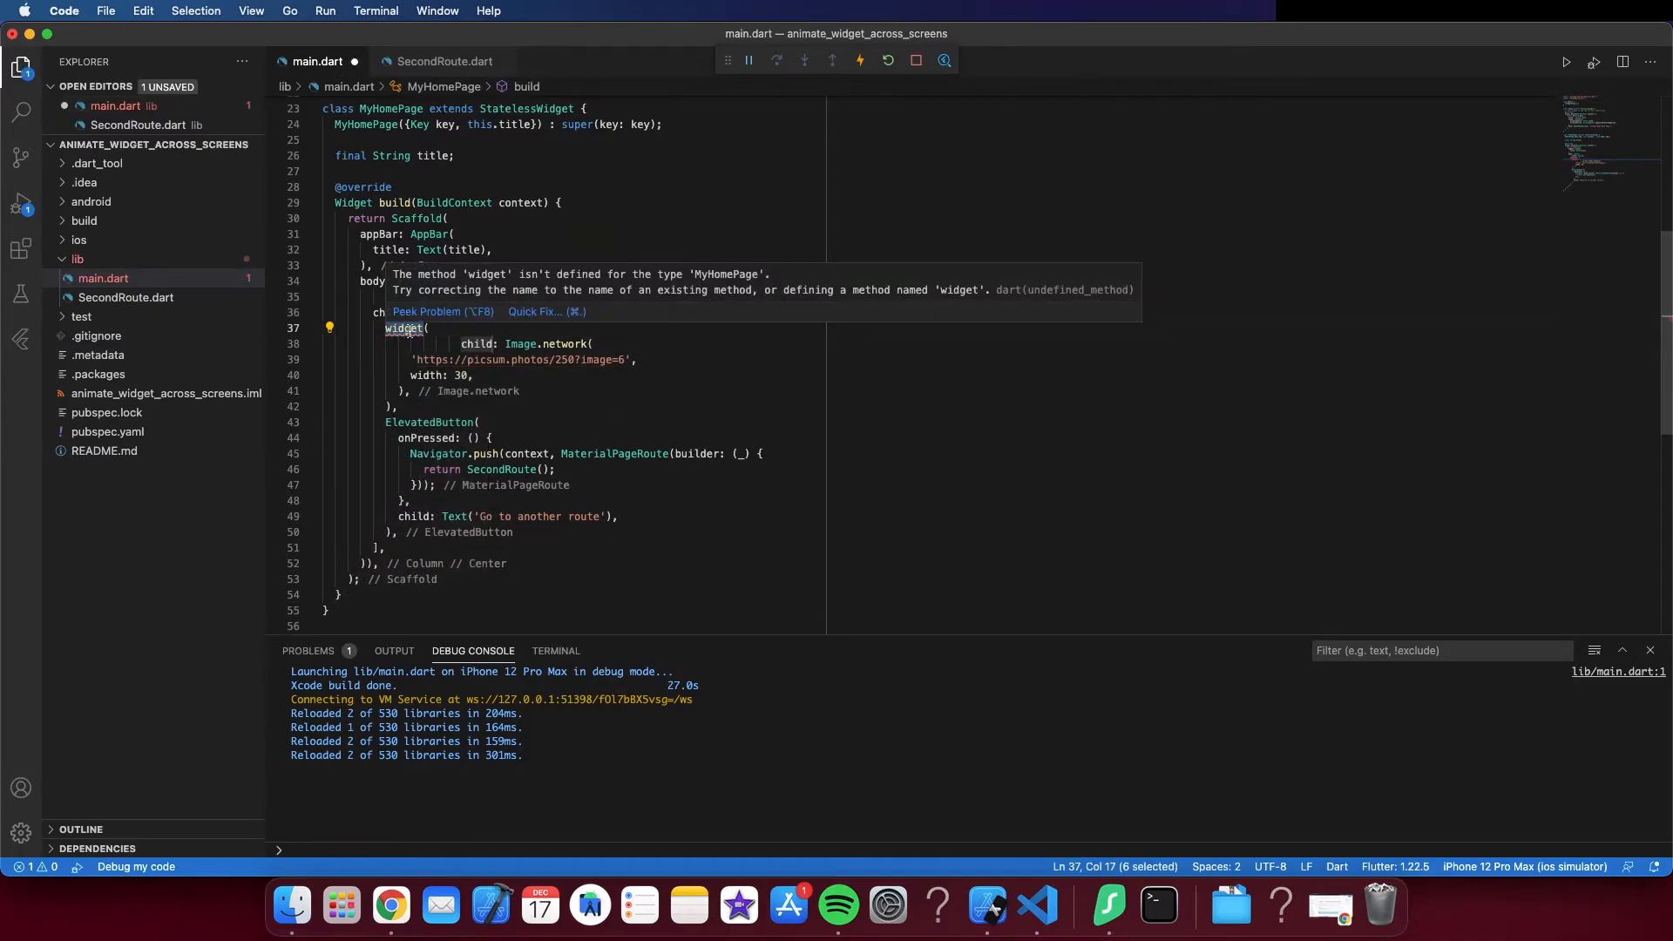
type("Hero(")
type("tag: 'imageHero',")
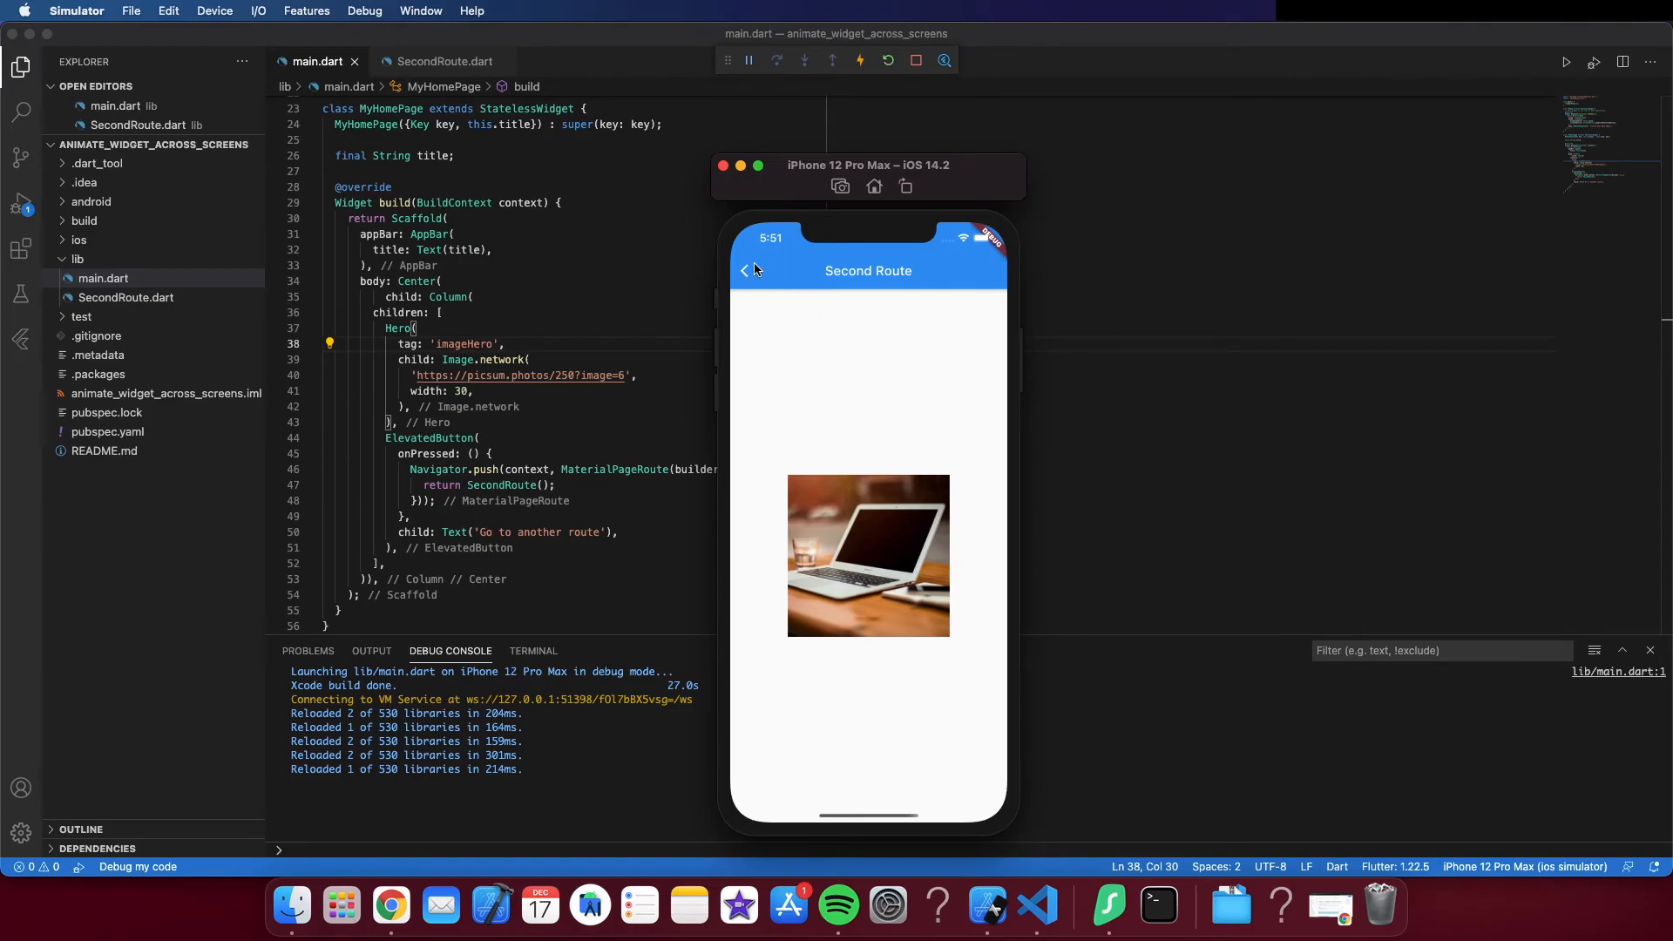
Step: Navigate back from Second Route to the Flutter Demo Home Page in the simulator
left_click(744, 270)
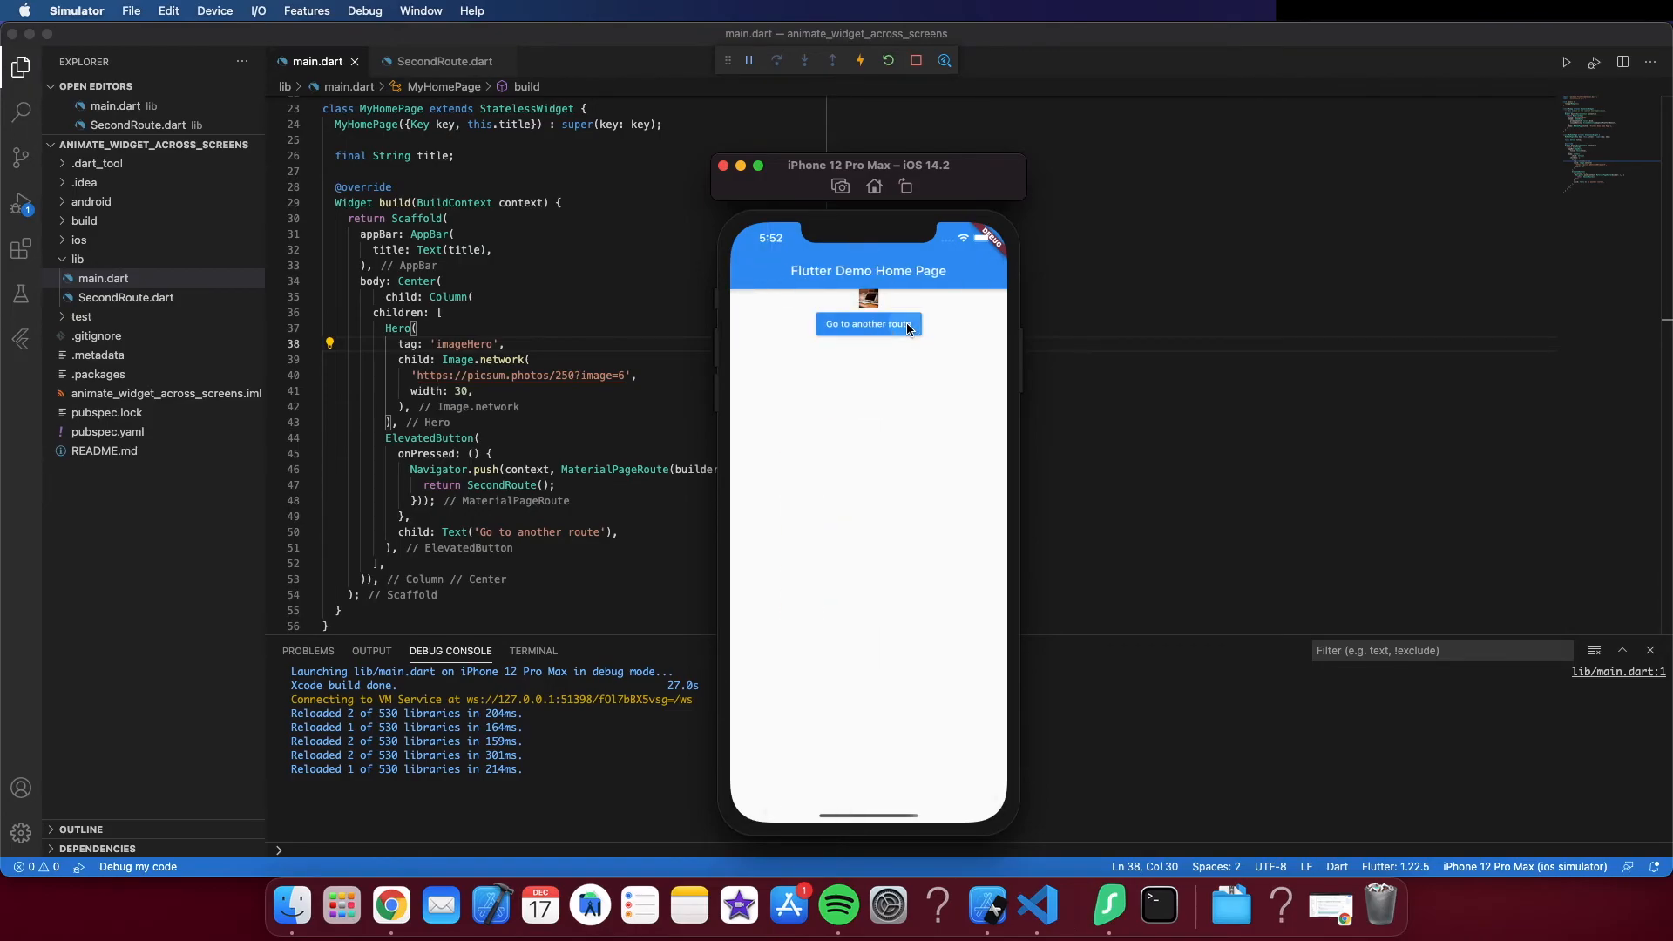
mouse_move(1014, 551)
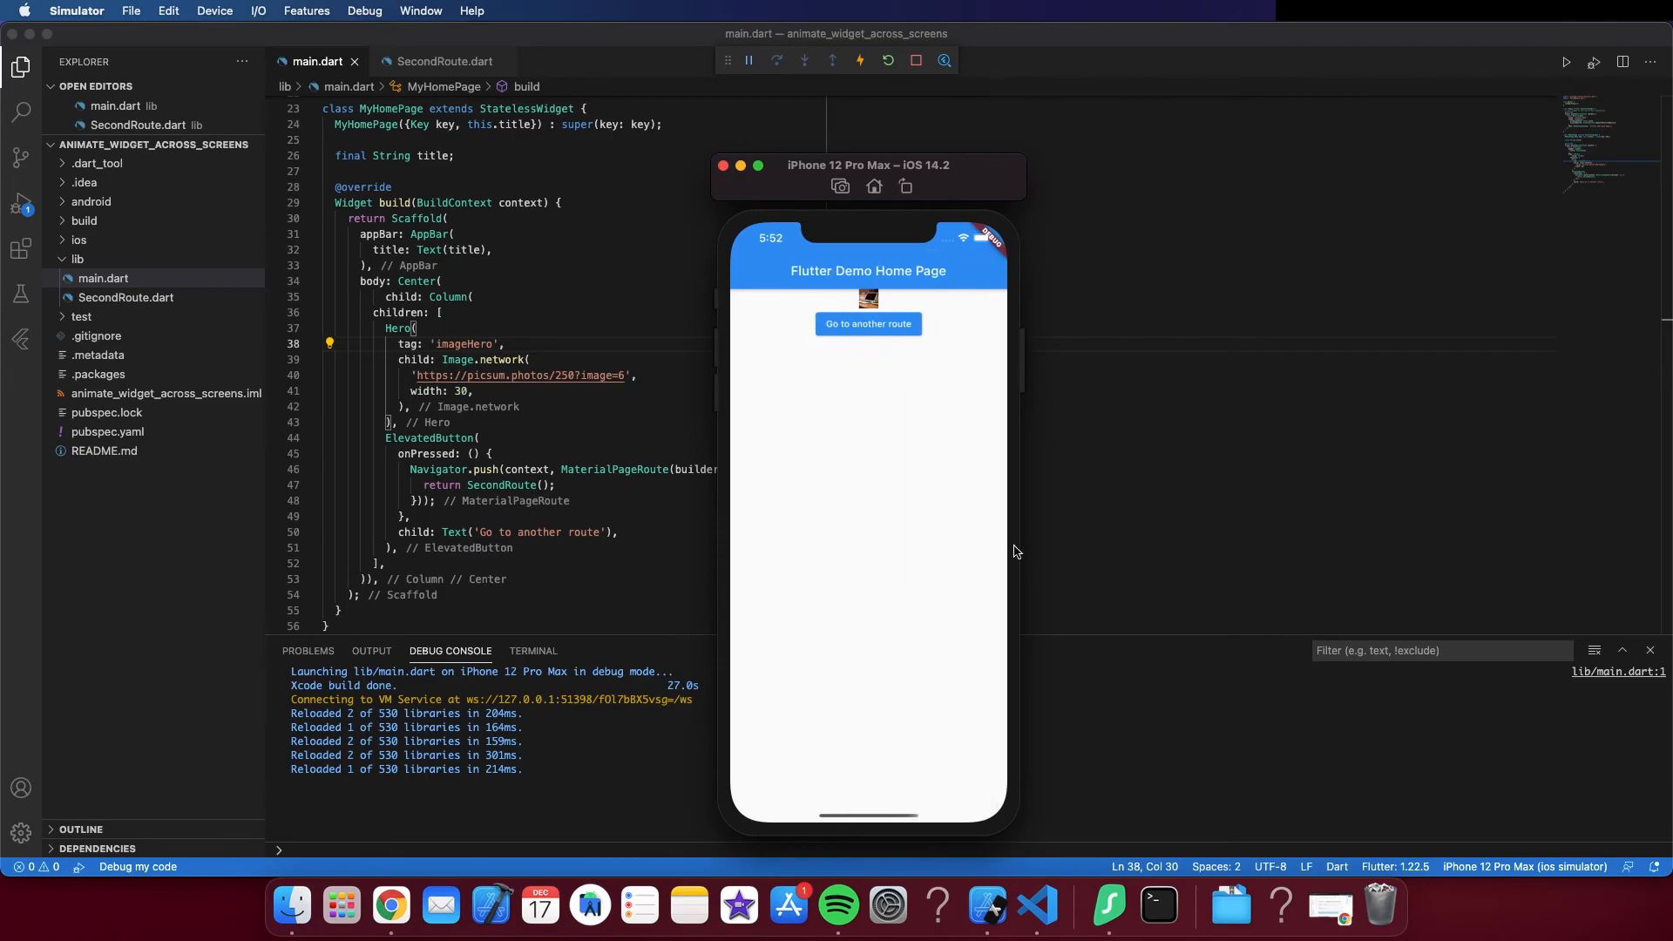